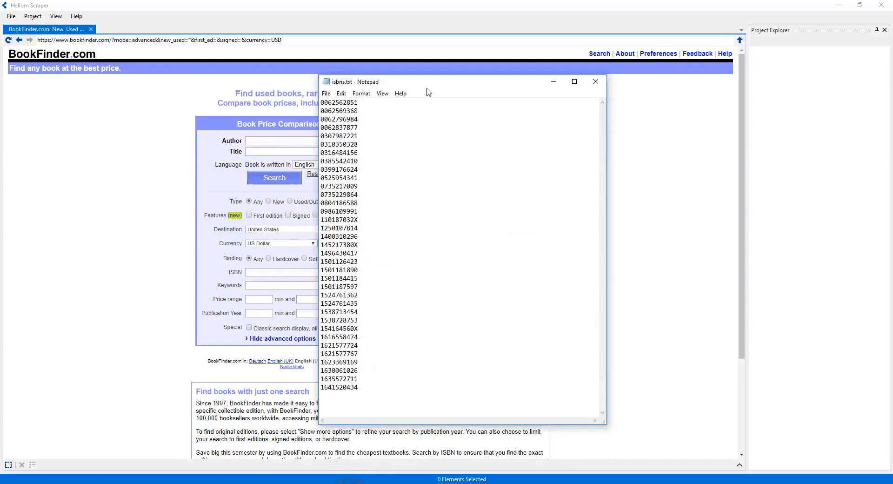
{"action": "left_click_drag", "start_coordinate": [427, 82], "coordinate": [416, 63]}
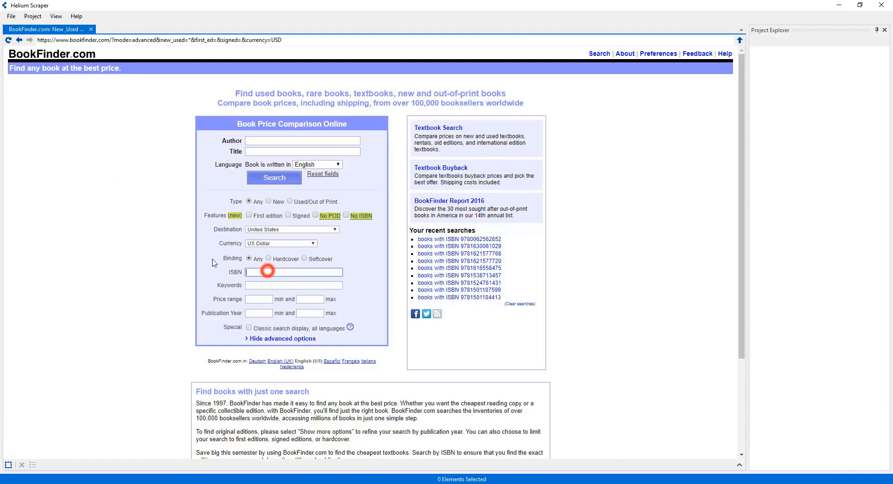
{"action": "type", "text": "0062562851"}
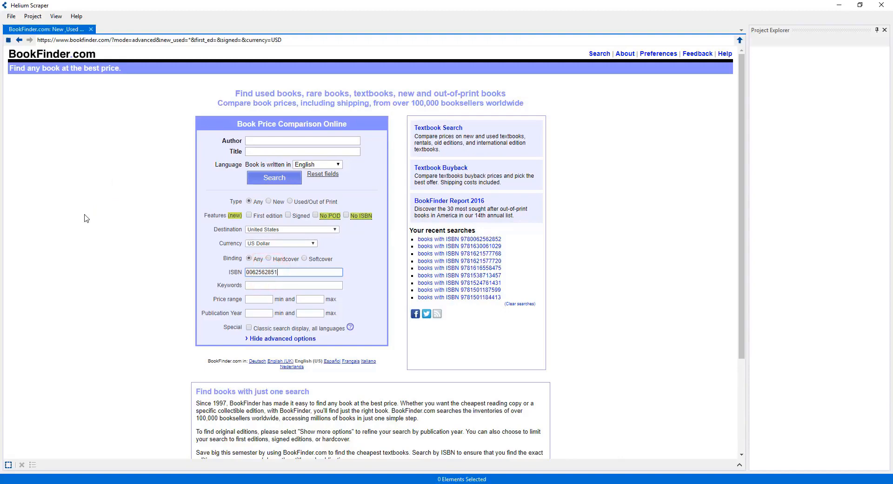
{"action": "left_click", "coordinate": [274, 176]}
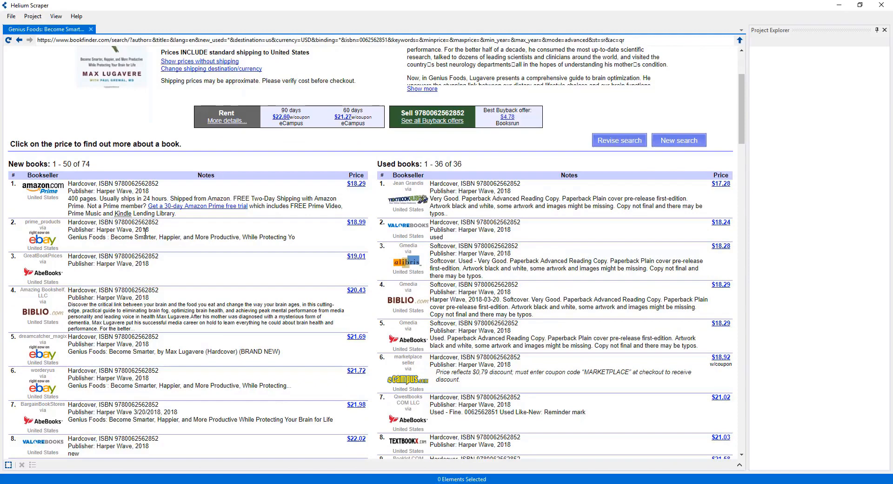
Step: Return to the search form and begin creating a new project
{"action": "left_click", "coordinate": [18, 40]}
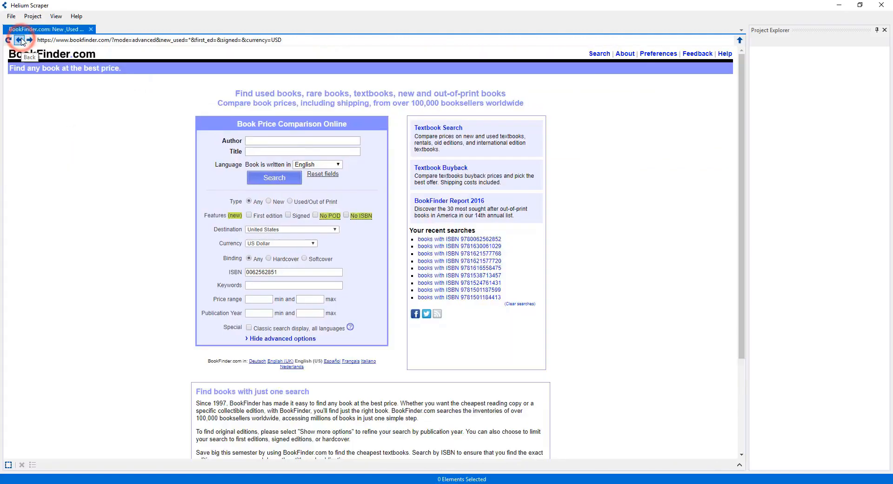
{"action": "left_click", "coordinate": [32, 16]}
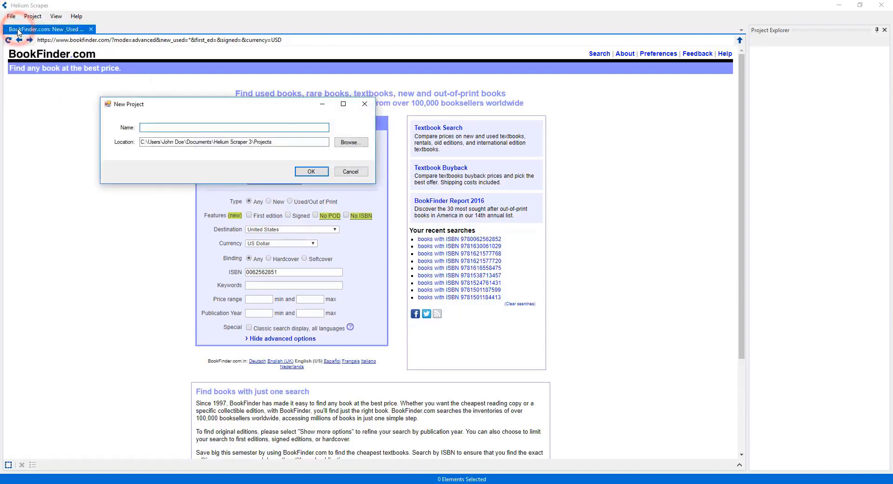
Step: Create a new project named Books
{"action": "type", "text": "Books"}
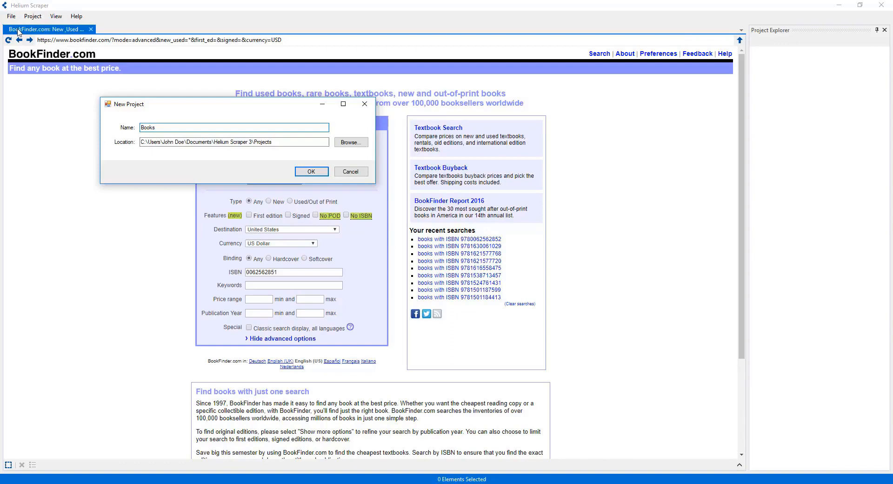
{"action": "left_click", "coordinate": [311, 171]}
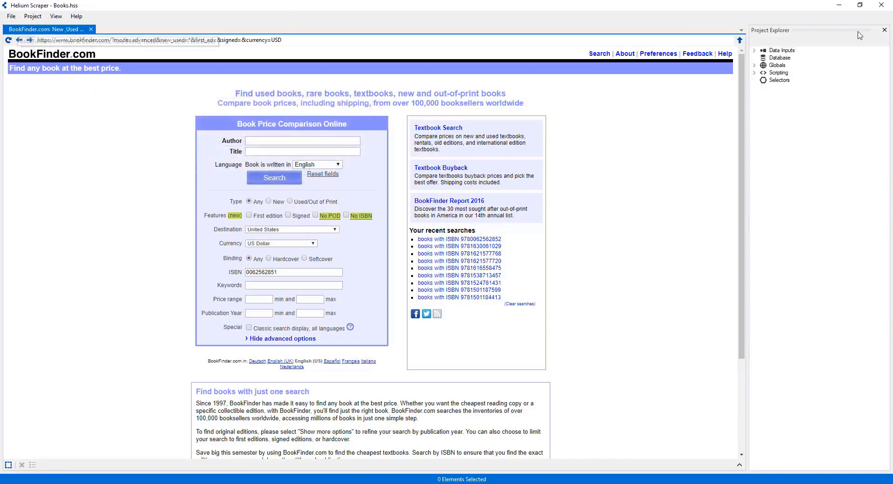
Step: Create a database table Input with a string column isbn
{"action": "left_click", "coordinate": [780, 58]}
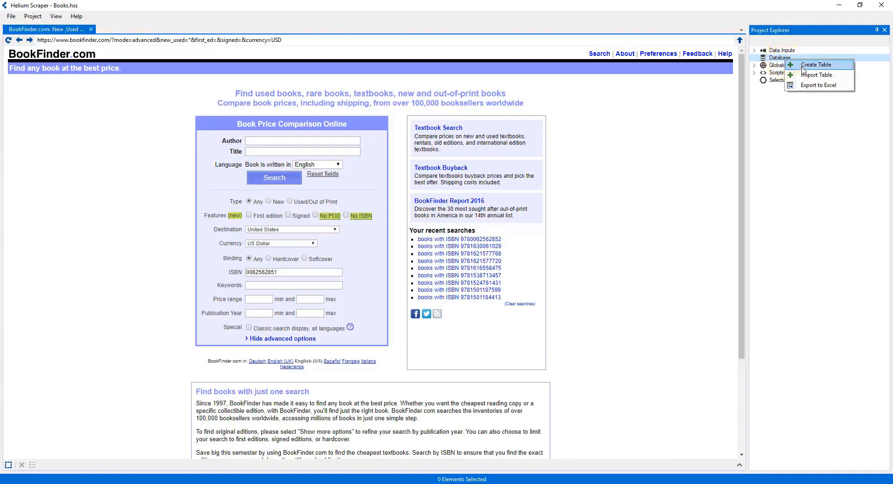
{"action": "left_click", "coordinate": [817, 65]}
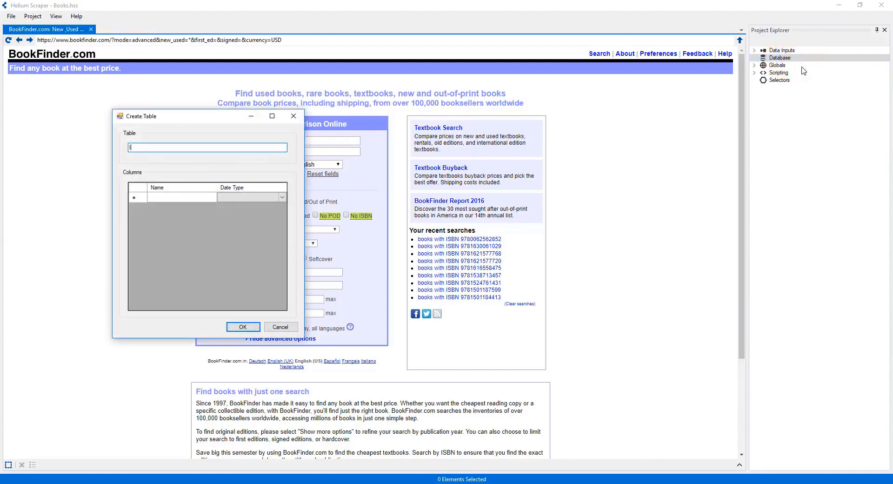
{"action": "type", "text": "Input"}
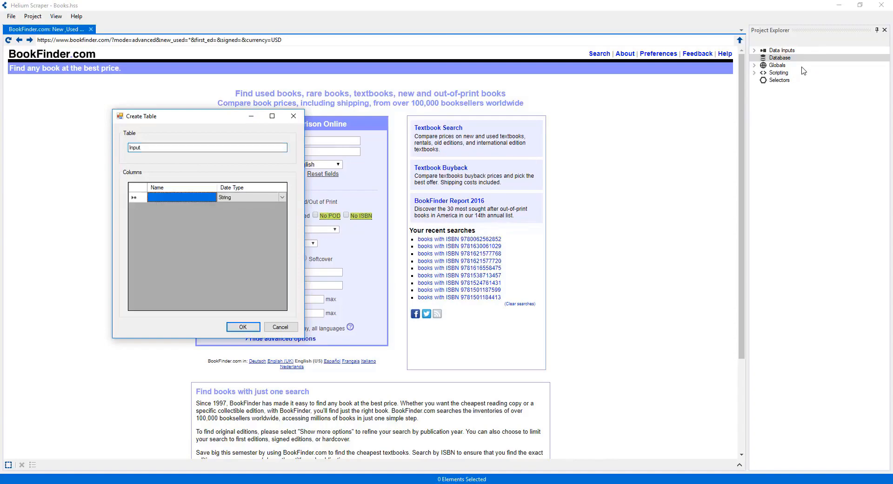
{"action": "type", "text": "isbn"}
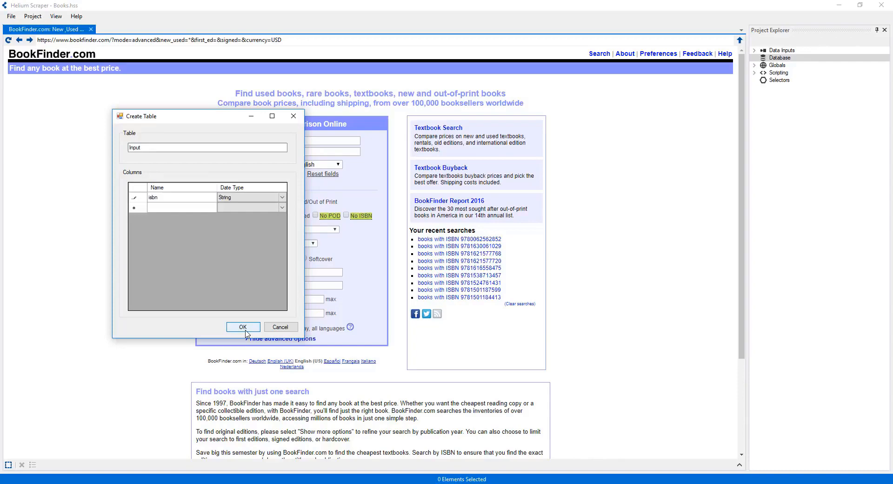
{"action": "left_click", "coordinate": [242, 326]}
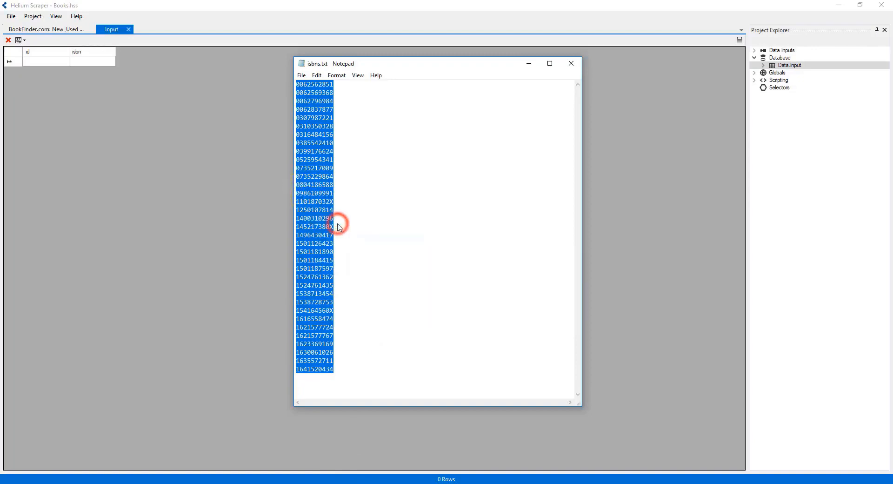
Step: Paste the 35 copied ISBNs into the Input table's isbn column
{"action": "left_click", "coordinate": [570, 63]}
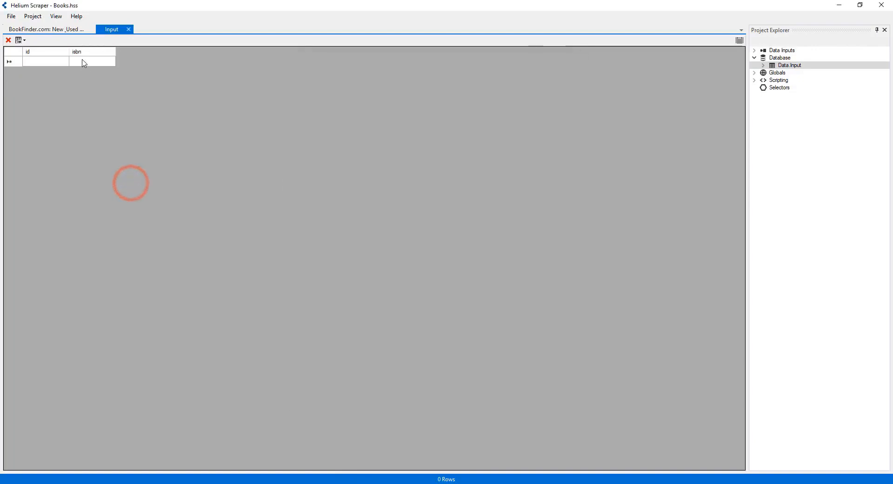
{"action": "left_click", "coordinate": [91, 62]}
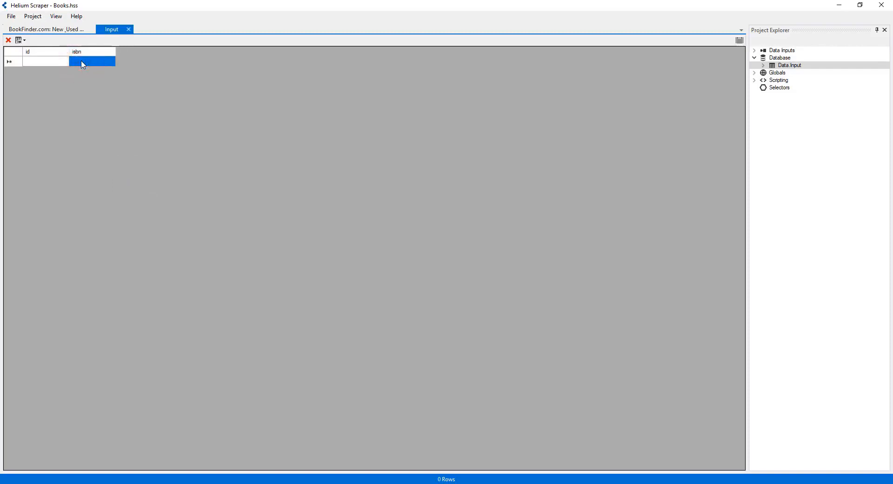
{"action": "right_click", "coordinate": [92, 61]}
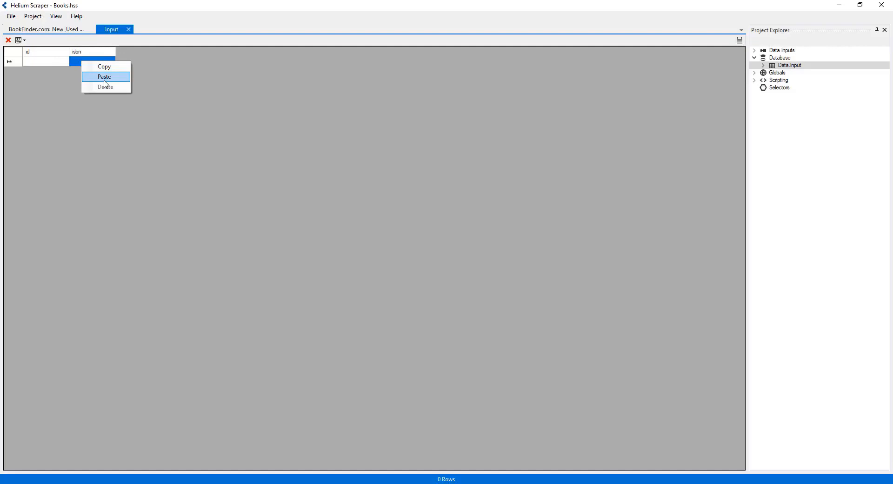
{"action": "left_click", "coordinate": [104, 76]}
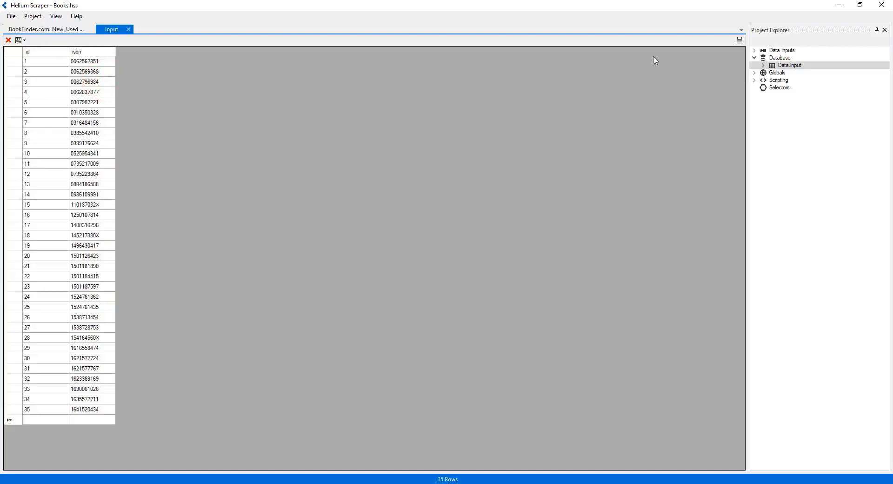
{"action": "left_click", "coordinate": [755, 73]}
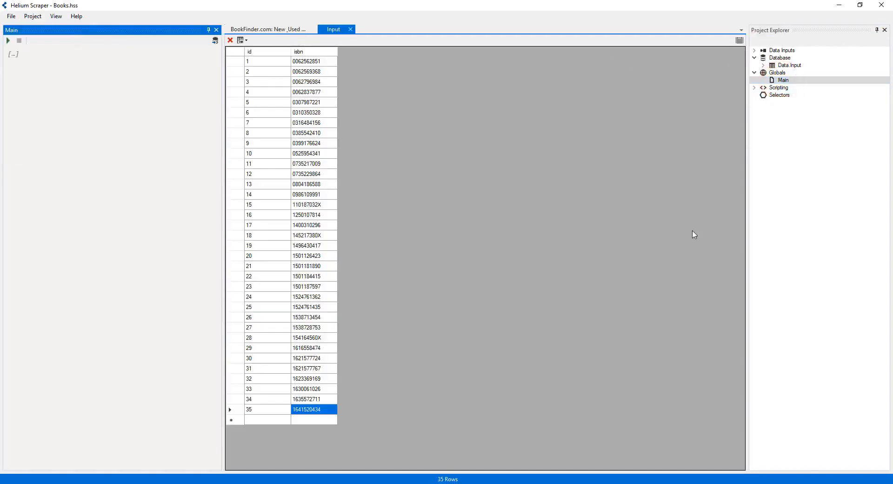
Step: Add a Data.Input action as the first step of the Main script
{"action": "left_click", "coordinate": [12, 54]}
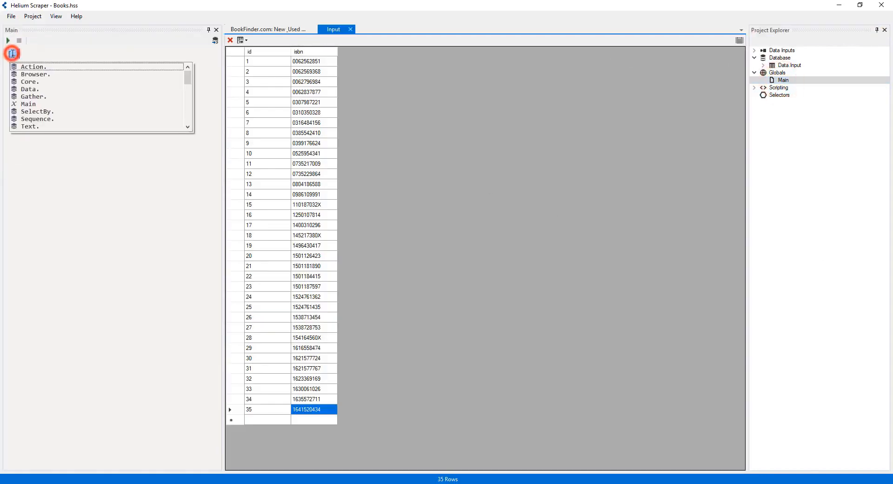
{"action": "left_click", "coordinate": [29, 89]}
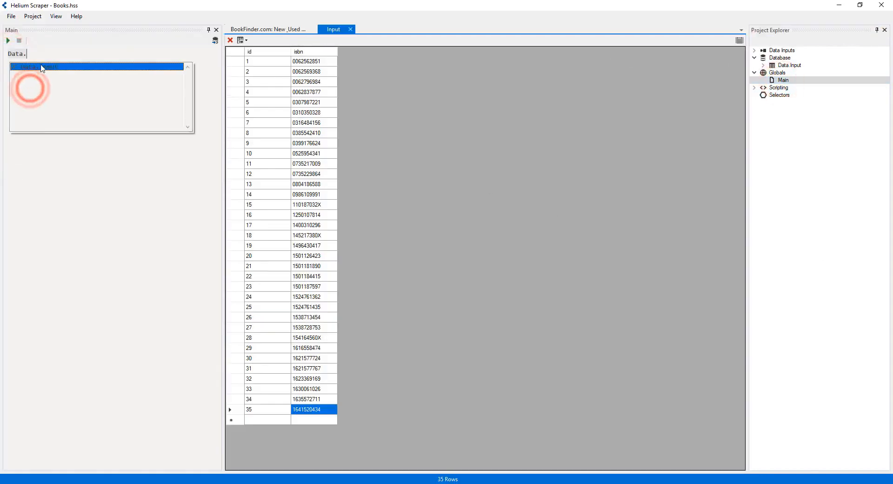
{"action": "left_click", "coordinate": [40, 67]}
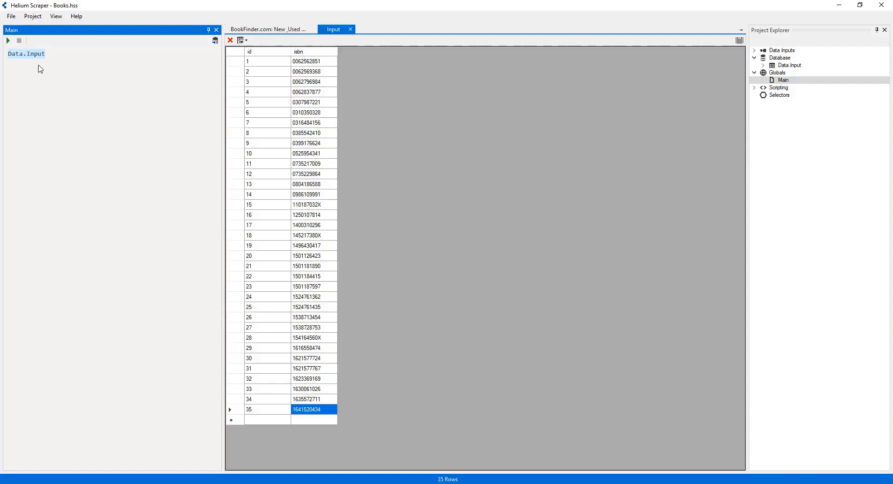
{"action": "mouse_move", "coordinate": [37, 57]}
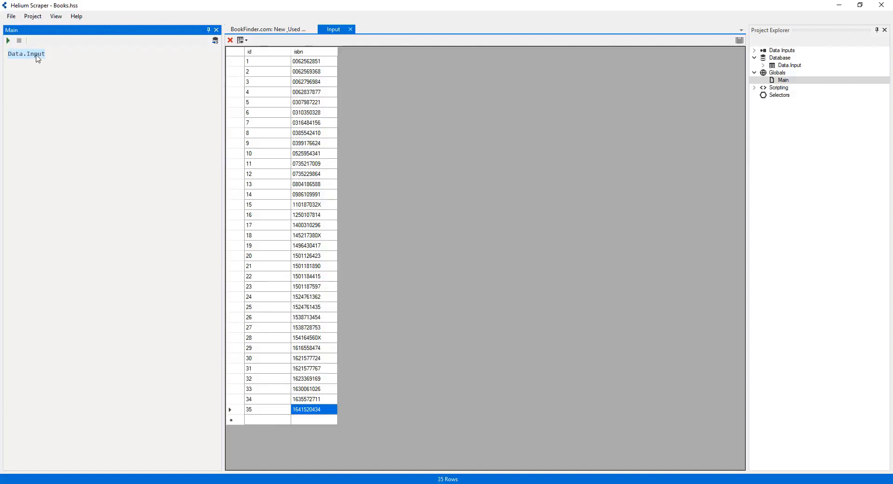
Step: Output the Data.Input rows as a result named isbn and add the next action
{"action": "right_click", "coordinate": [26, 54]}
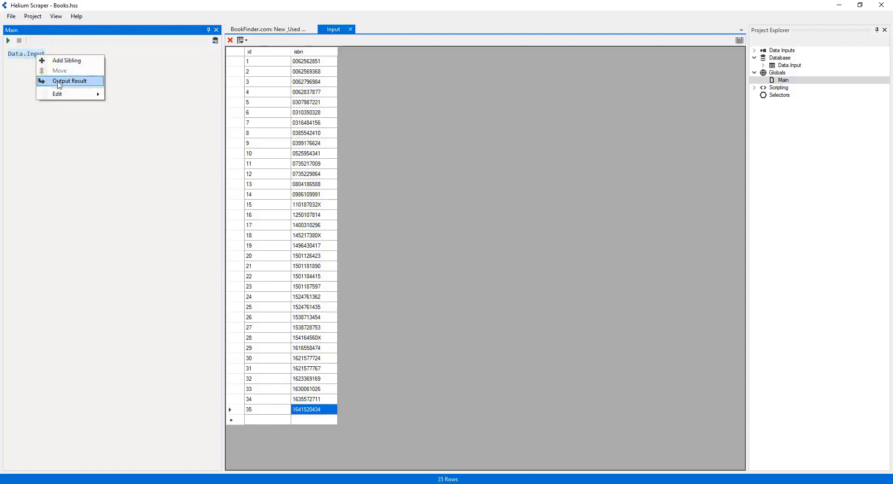
{"action": "left_click", "coordinate": [69, 80]}
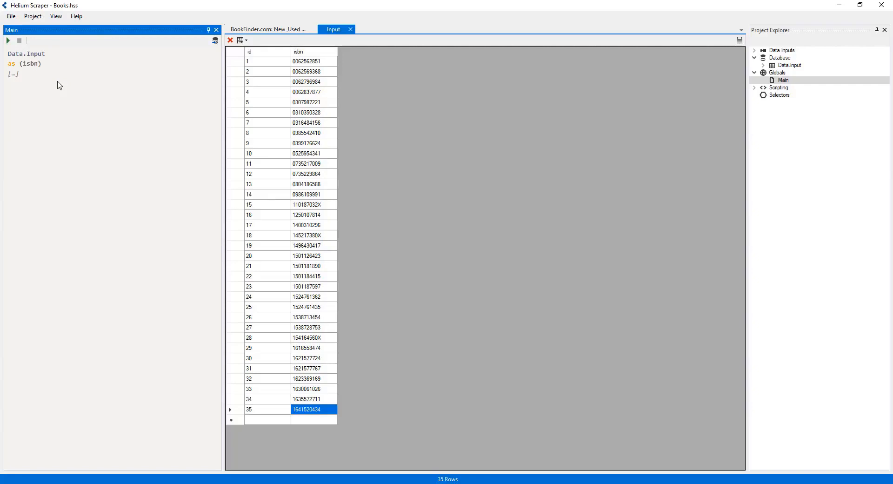
{"action": "left_click", "coordinate": [12, 74]}
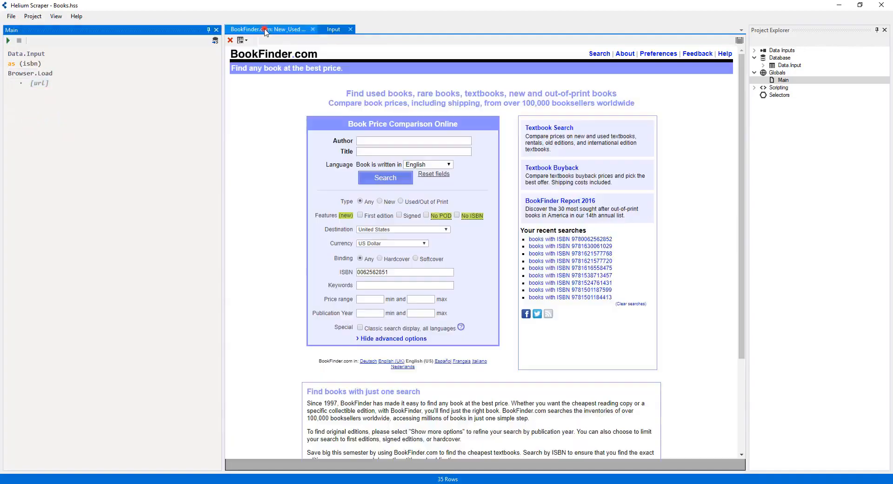
Step: Paste the BookFinder advanced-search URL into the Browser.Load step
{"action": "right_click", "coordinate": [370, 40]}
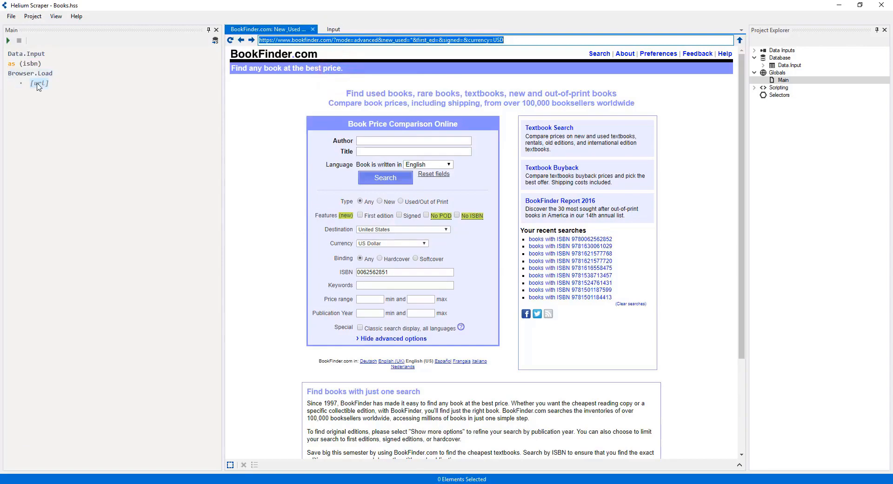
{"action": "right_click", "coordinate": [38, 83]}
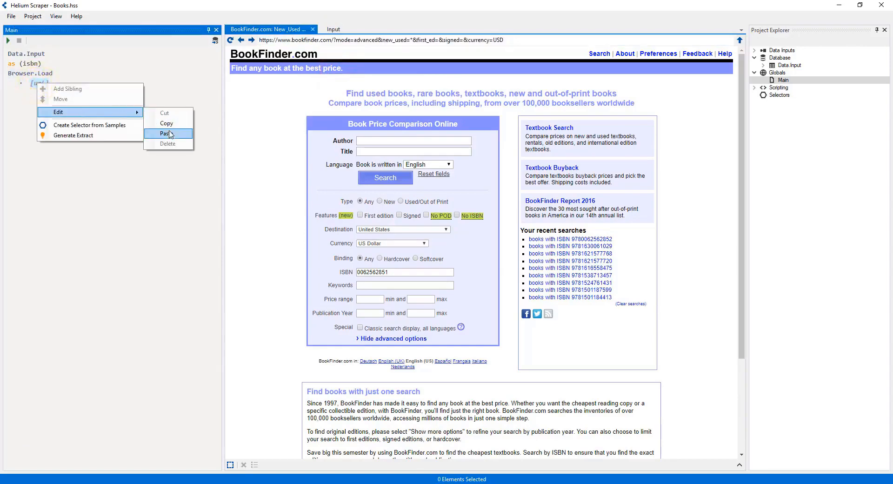
{"action": "left_click", "coordinate": [165, 133]}
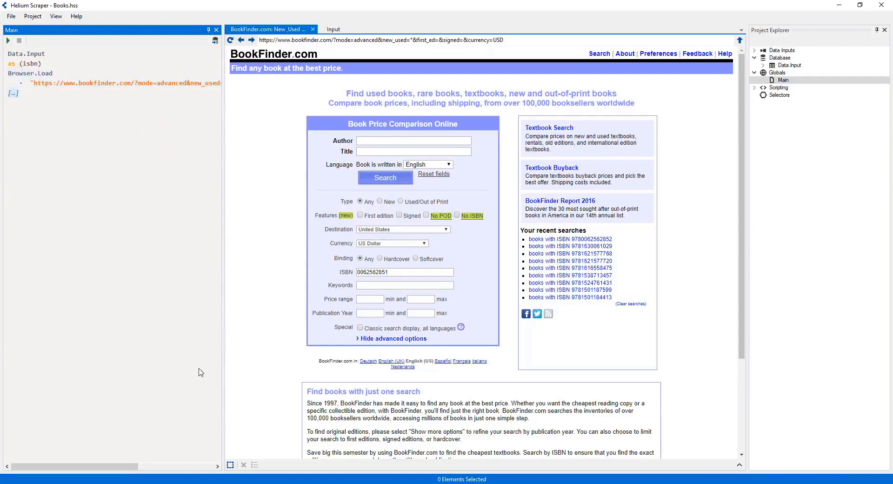
{"action": "mouse_move", "coordinate": [230, 464]}
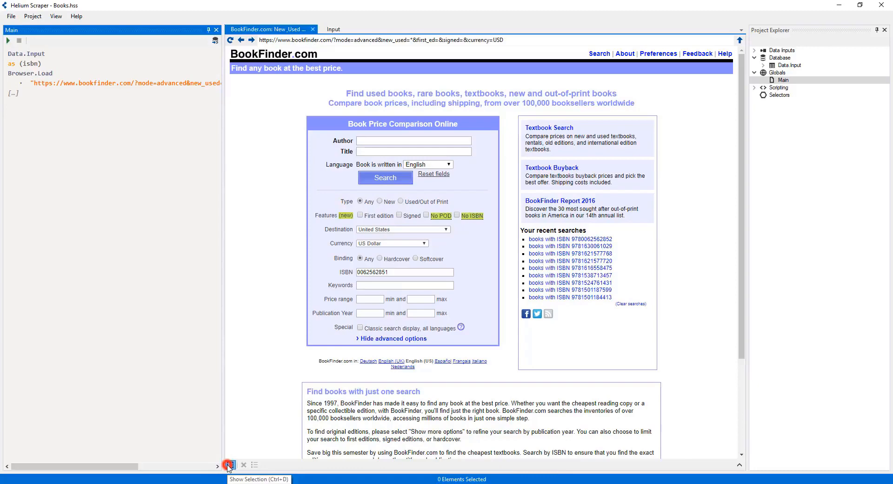
Step: Sample the ISBN input field and create an InputBox selector for a Select step
{"action": "left_click", "coordinate": [230, 465]}
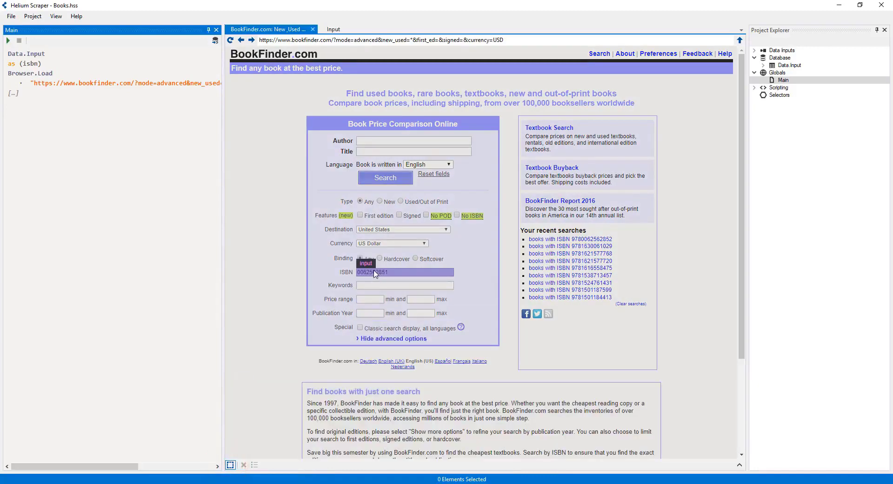
{"action": "left_click", "coordinate": [405, 272]}
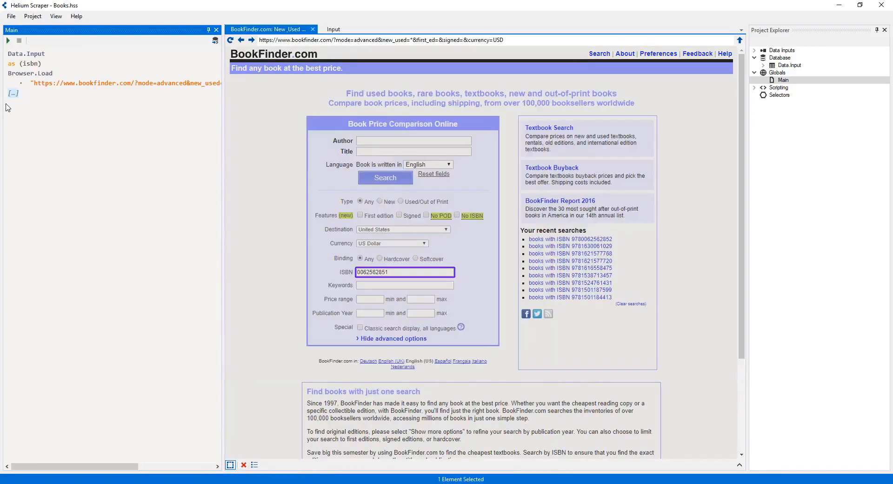
{"action": "right_click", "coordinate": [12, 93]}
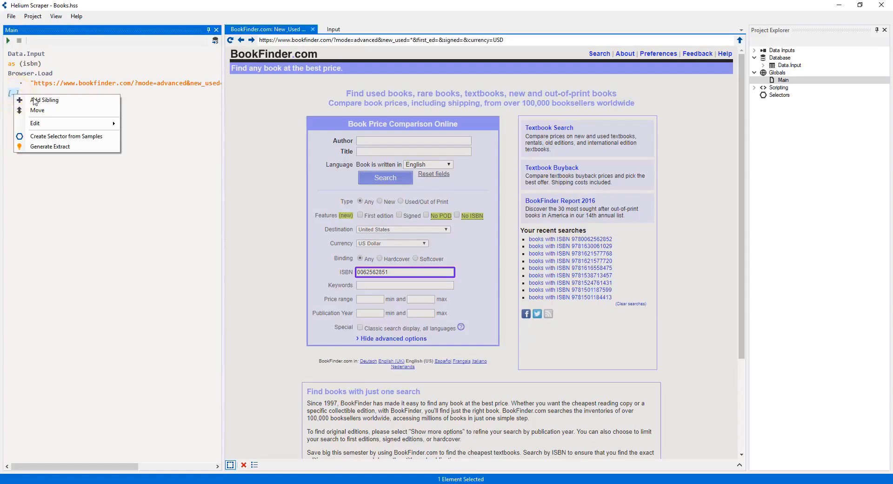
{"action": "mouse_move", "coordinate": [66, 136]}
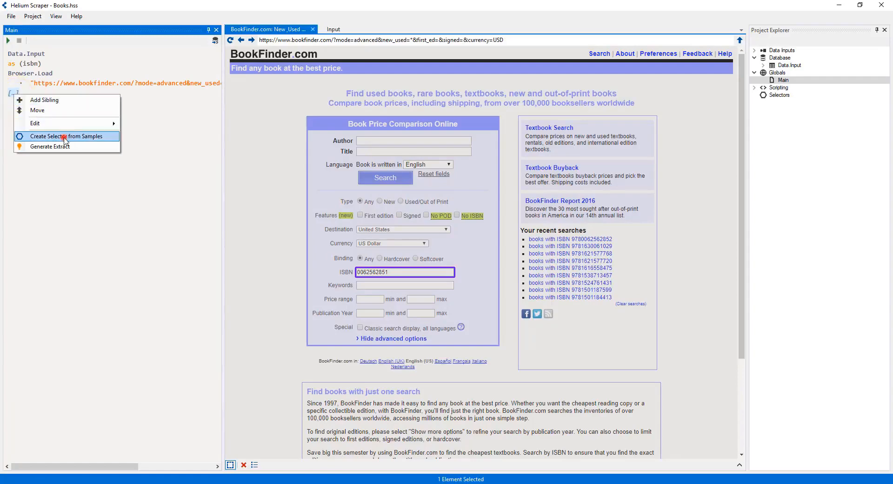
{"action": "left_click", "coordinate": [65, 136]}
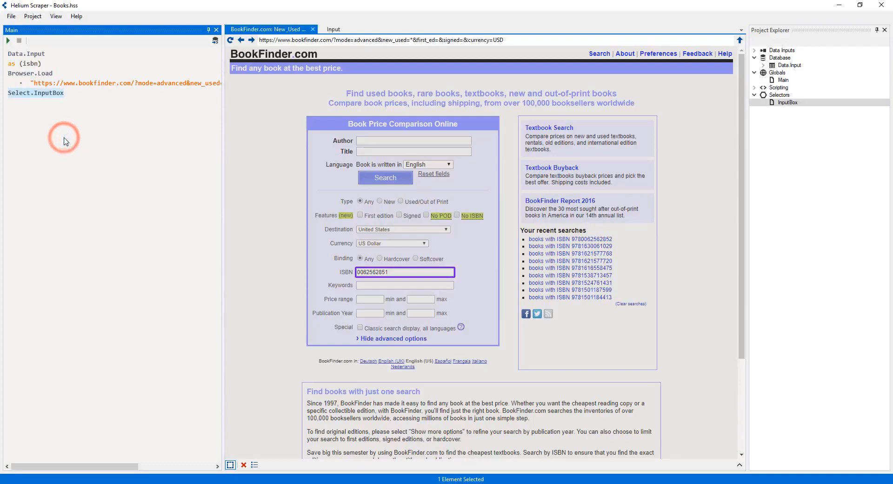
Step: Add a Browser.SubmitText sibling after Select.InputBox with text parameter isbn
{"action": "right_click", "coordinate": [35, 92]}
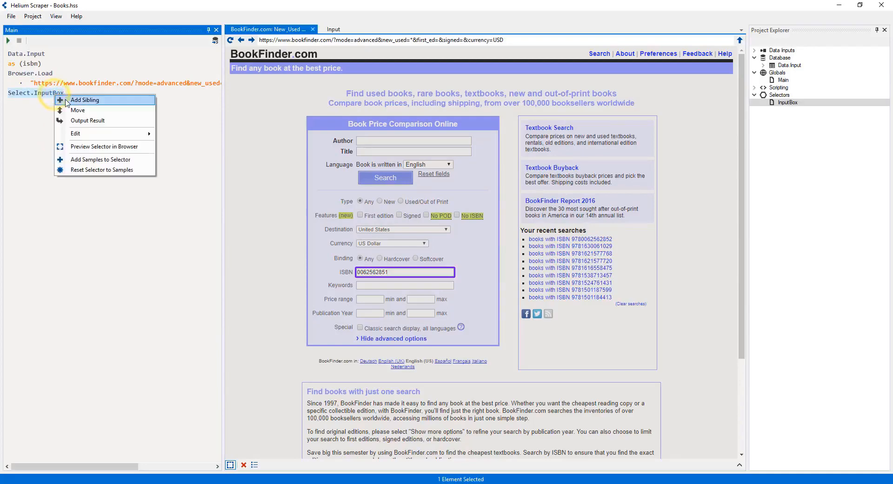
{"action": "left_click", "coordinate": [85, 100]}
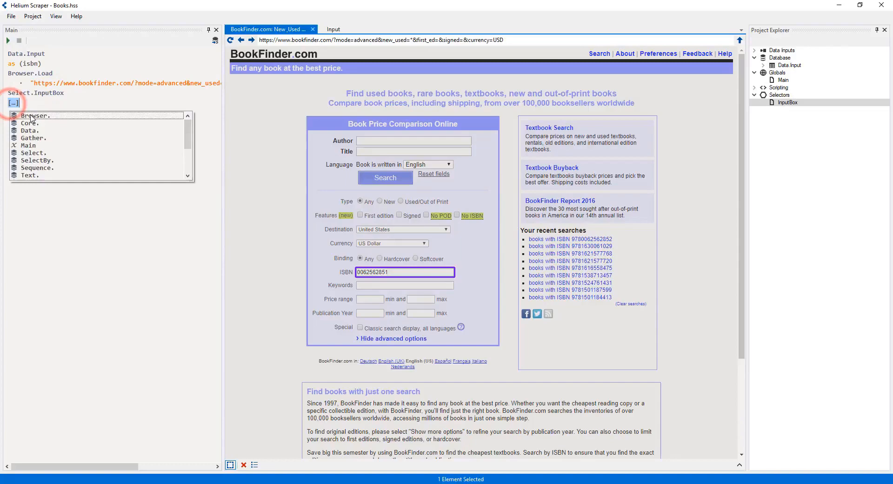
{"action": "type", "text": "Browser.SubmitText"}
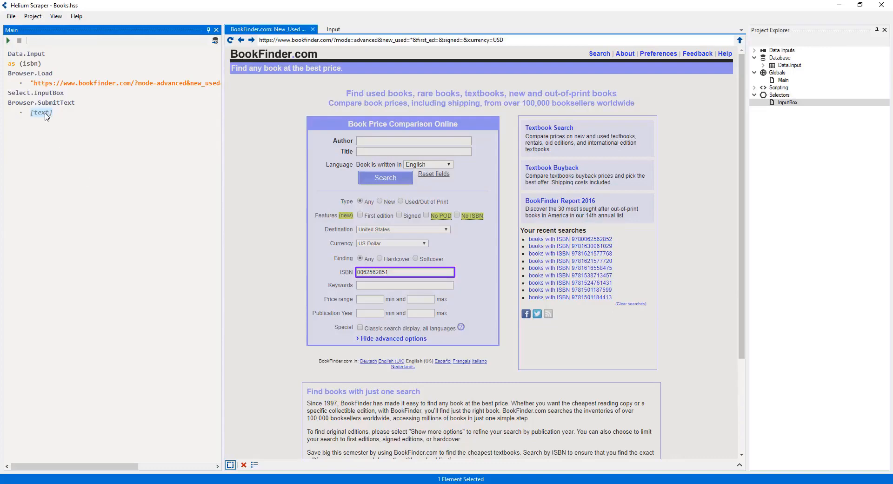
{"action": "type", "text": "isbn"}
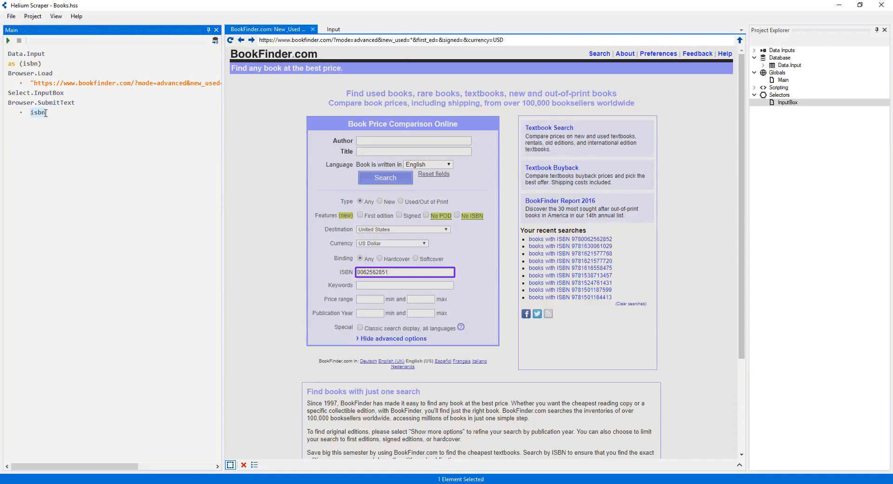
{"action": "mouse_move", "coordinate": [231, 465]}
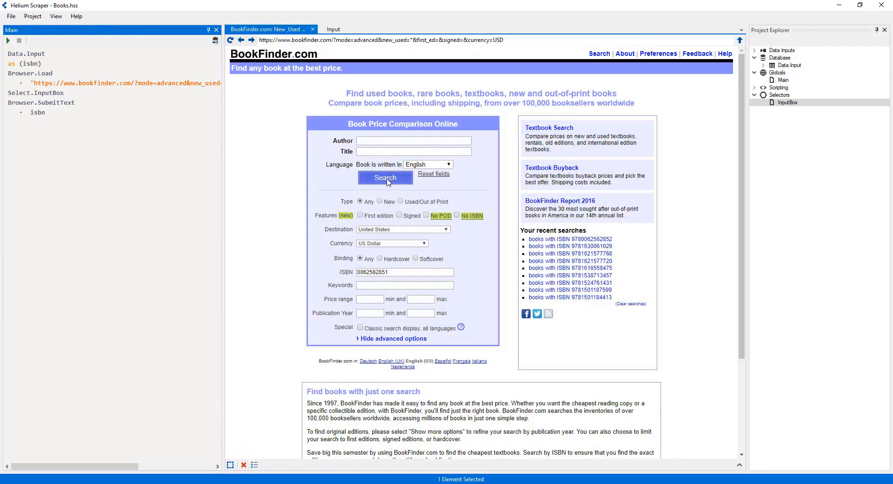
Step: Run the BookFinder ISBN search and scroll to the New and Used books tables
{"action": "left_click", "coordinate": [386, 177]}
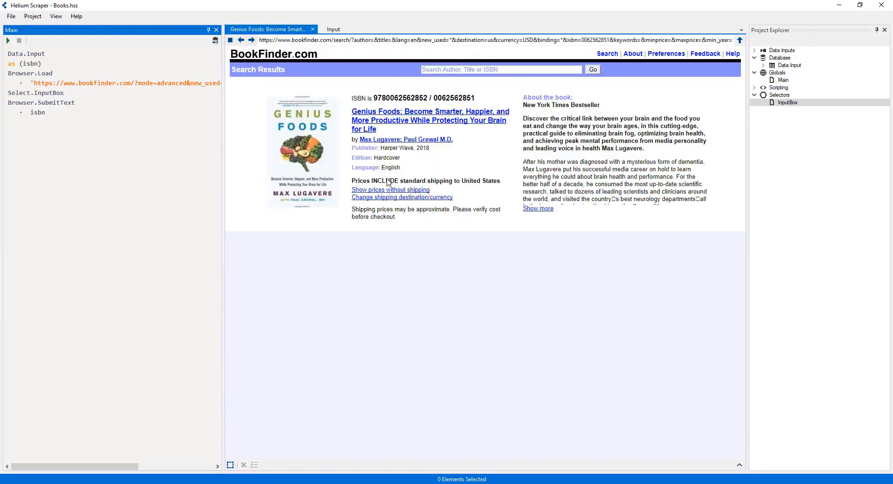
{"action": "scroll", "scroll_direction": "down", "scroll_amount": 3}
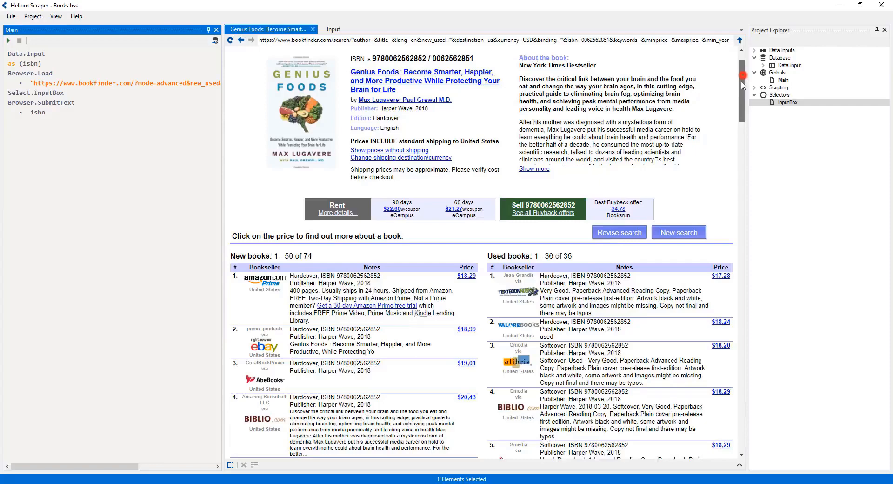
{"action": "scroll", "scroll_direction": "down", "scroll_amount": 3}
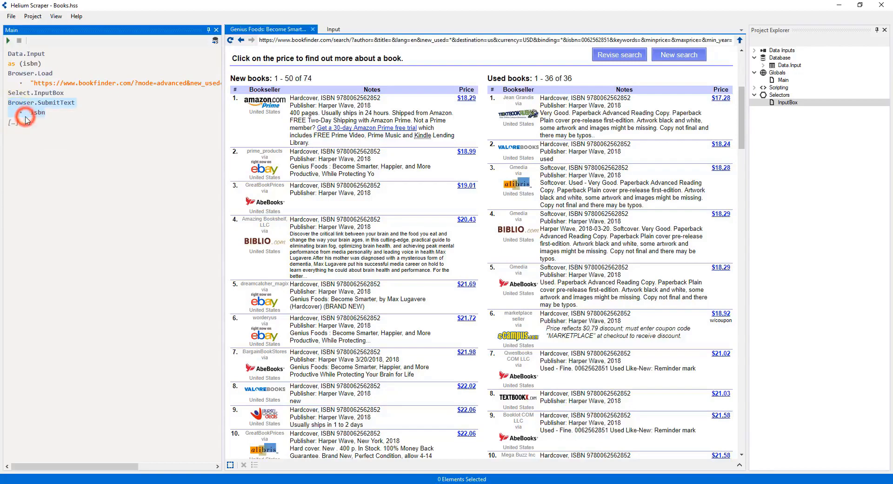
Step: Add an extract step with an isbn column and a prices column, then enable element picking
{"action": "type", "text": "extract"}
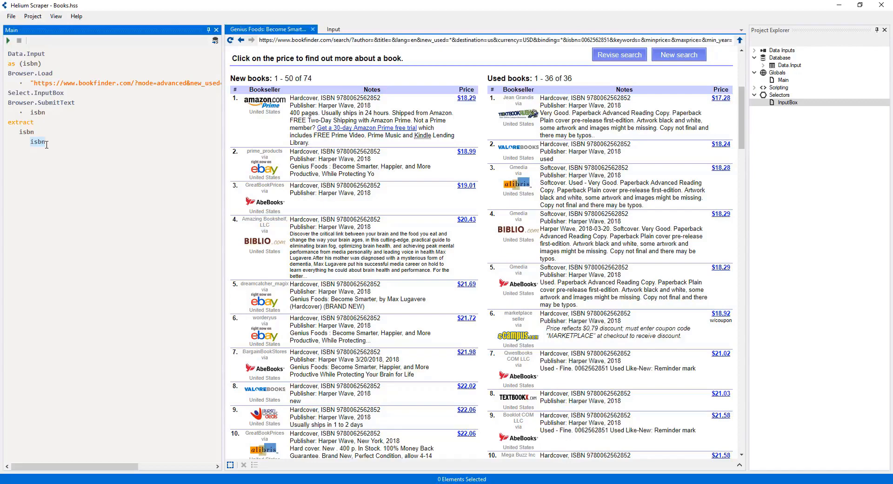
{"action": "right_click", "coordinate": [37, 142]}
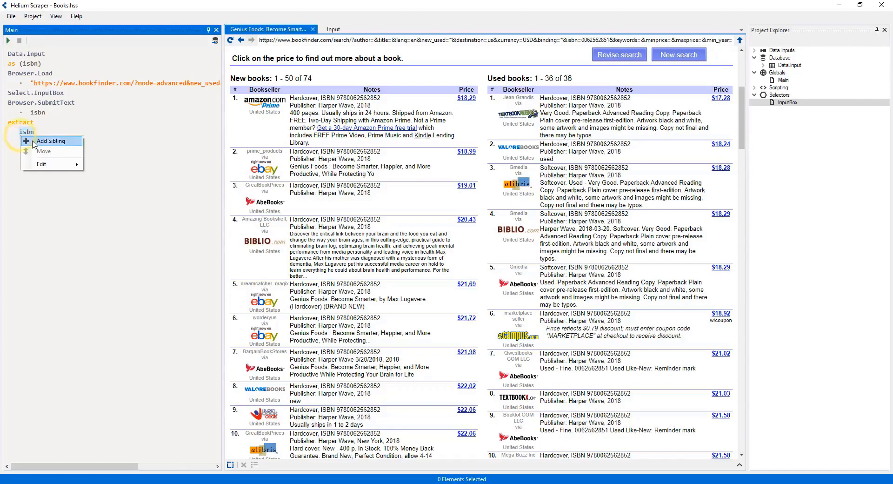
{"action": "left_click", "coordinate": [51, 140]}
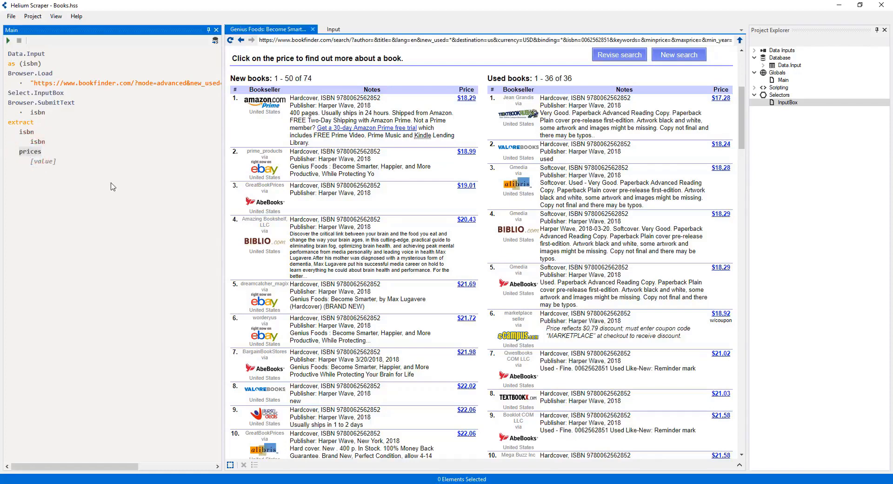
{"action": "left_click", "coordinate": [43, 161]}
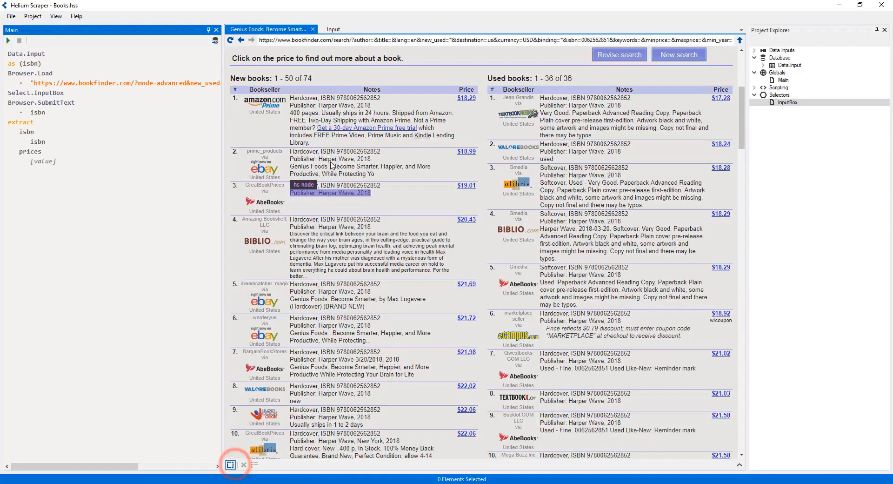
{"action": "left_click", "coordinate": [253, 465]}
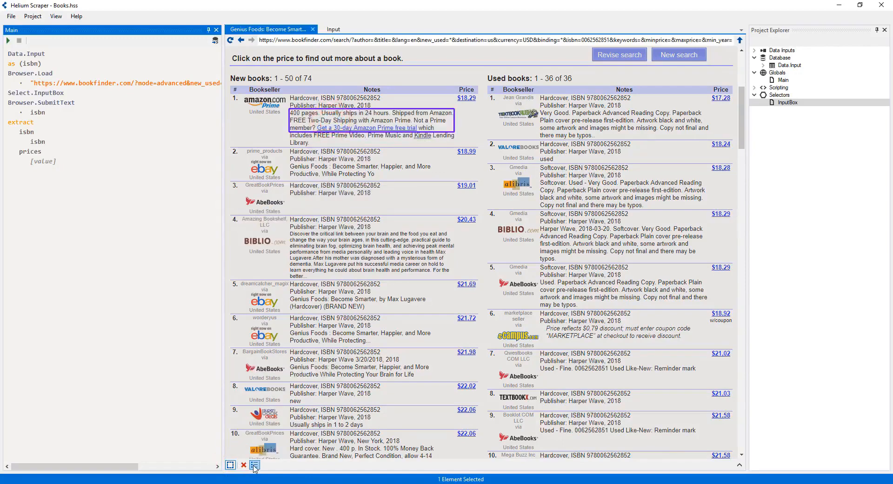
{"action": "mouse_move", "coordinate": [254, 465]}
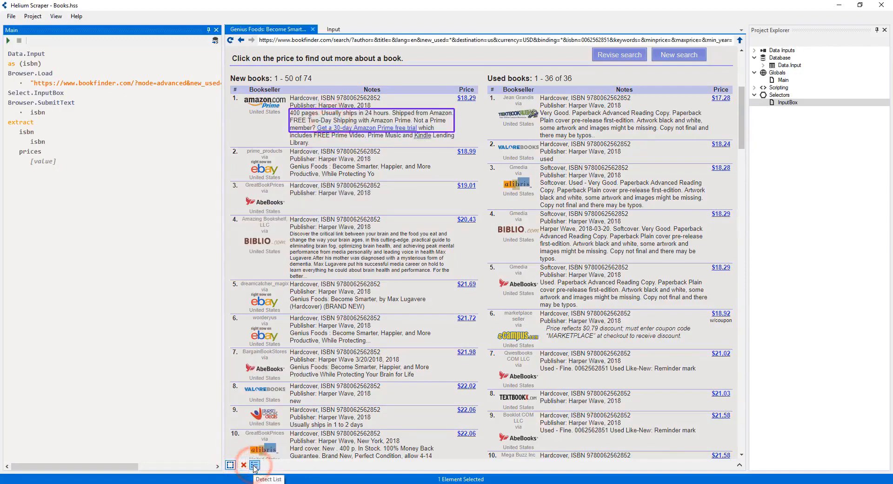
Step: Sample two New books offer rows and detect the full list of 50 rows
{"action": "left_click", "coordinate": [253, 464]}
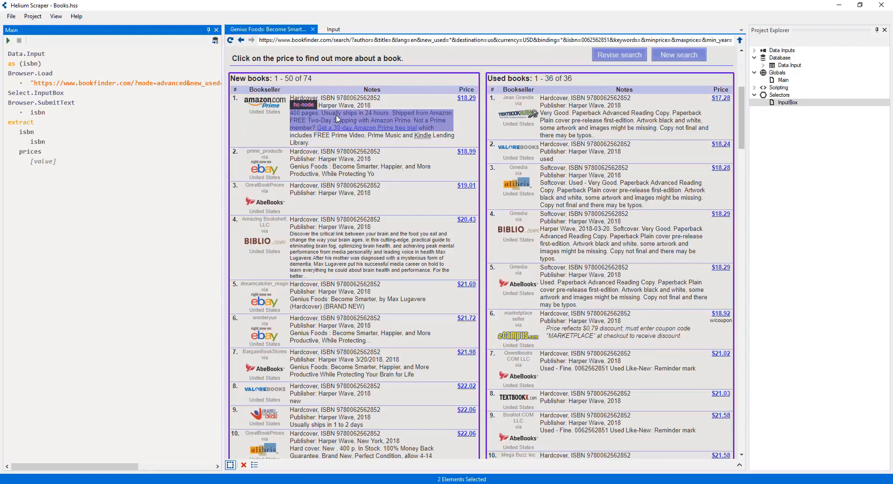
{"action": "left_click", "coordinate": [336, 117]}
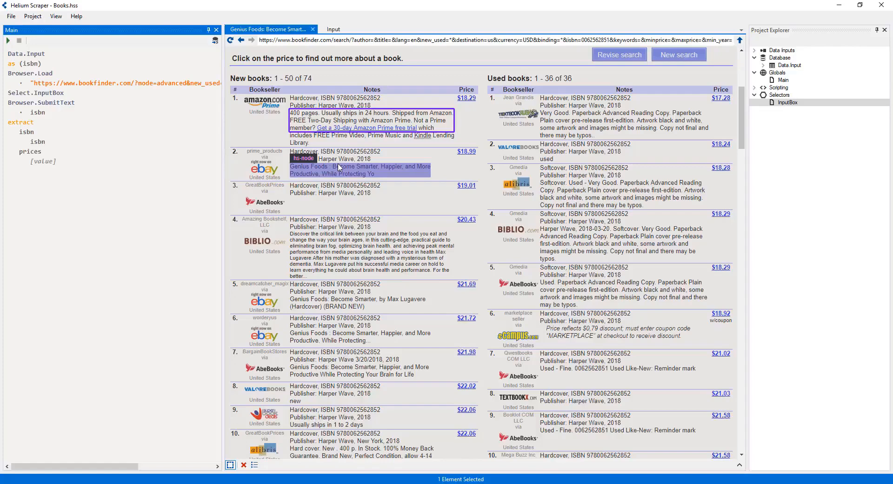
{"action": "key", "text": "ctrl"}
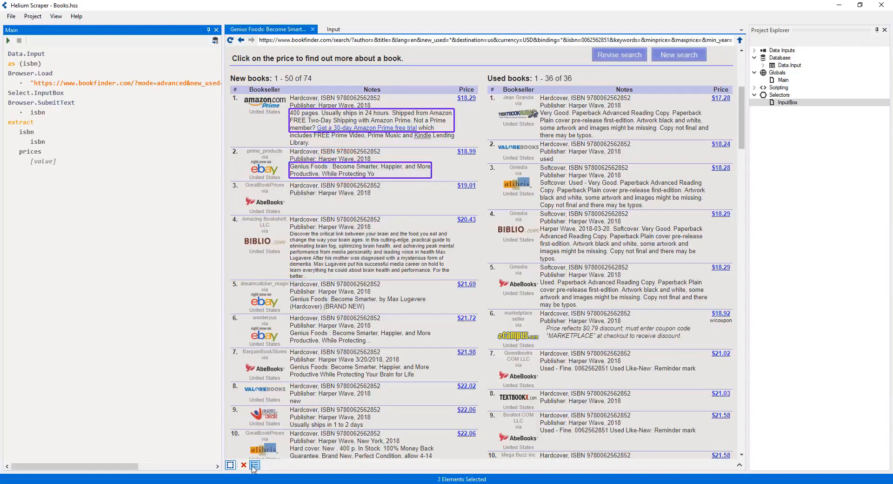
{"action": "left_click", "coordinate": [253, 464]}
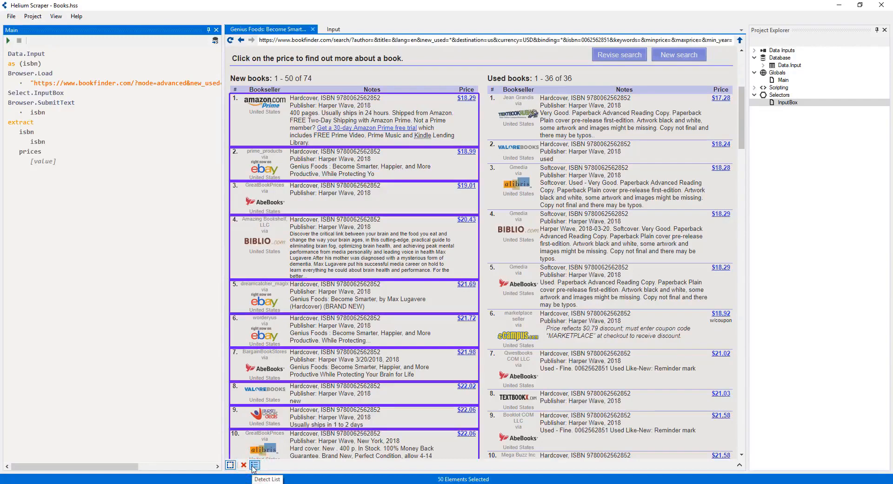
{"action": "mouse_move", "coordinate": [111, 300]}
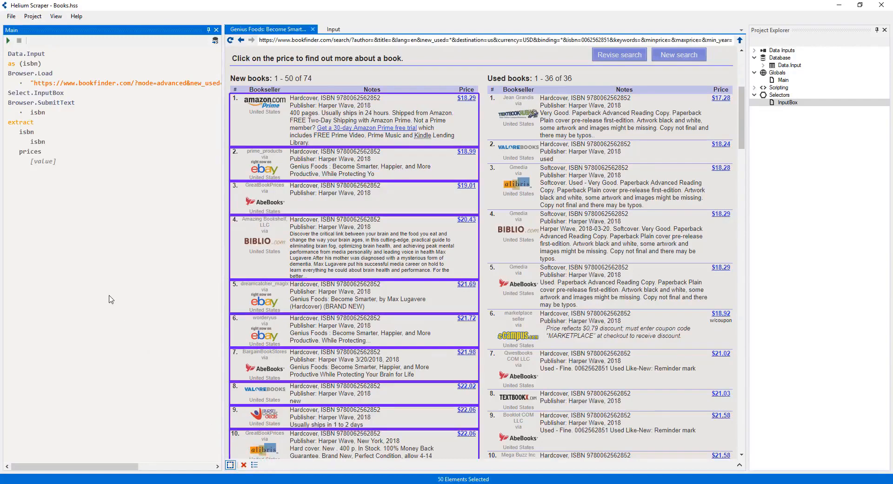
Step: Create a ListItem selector for prices and add a nested extract with a bookSeller column
{"action": "right_click", "coordinate": [42, 161]}
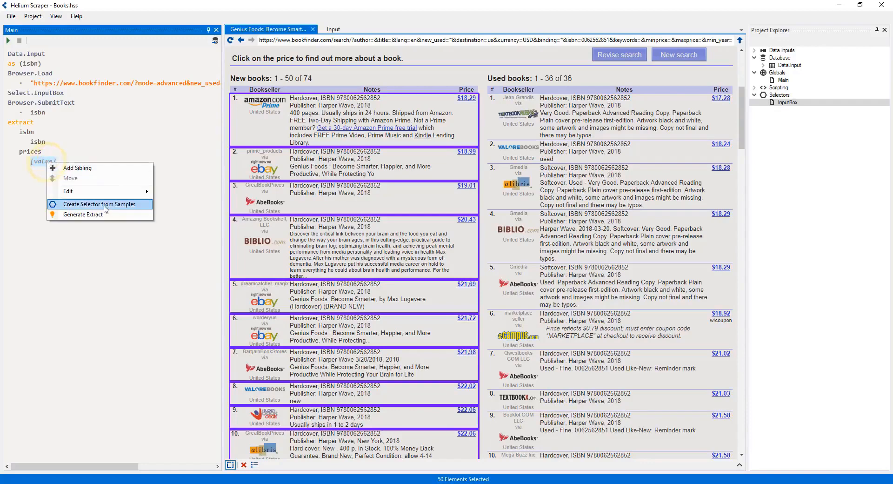
{"action": "left_click", "coordinate": [104, 204]}
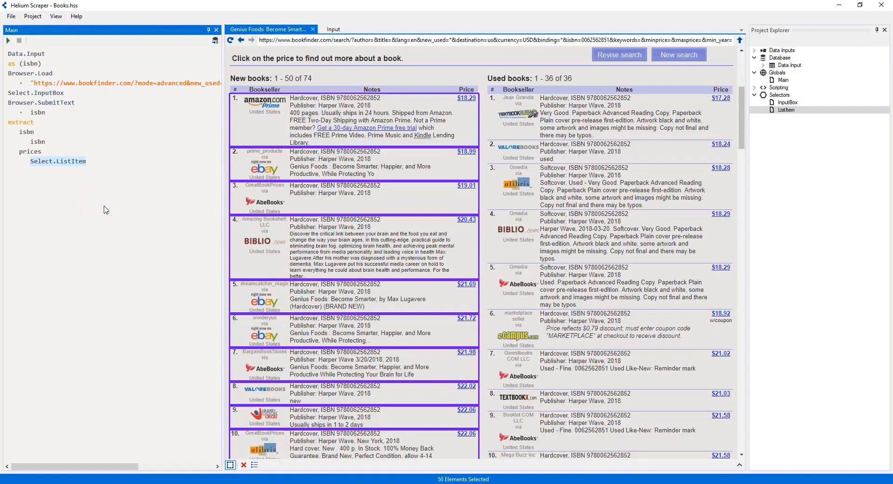
{"action": "right_click", "coordinate": [58, 161]}
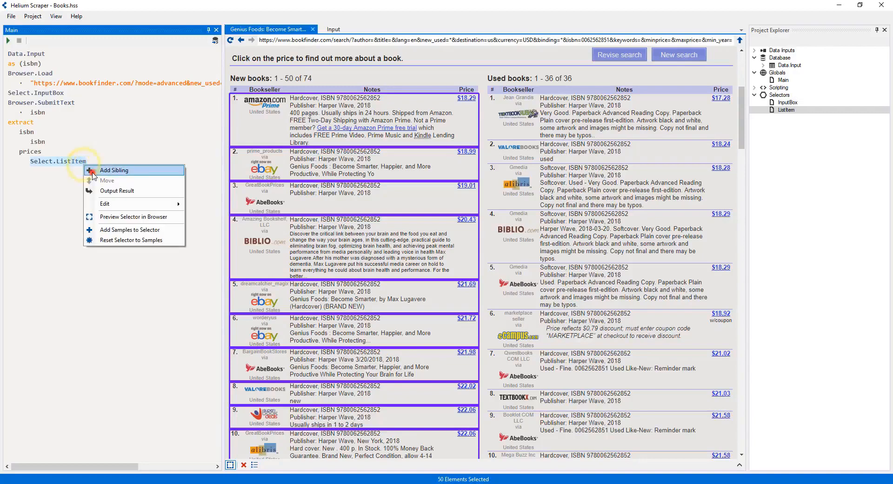
{"action": "left_click", "coordinate": [113, 171]}
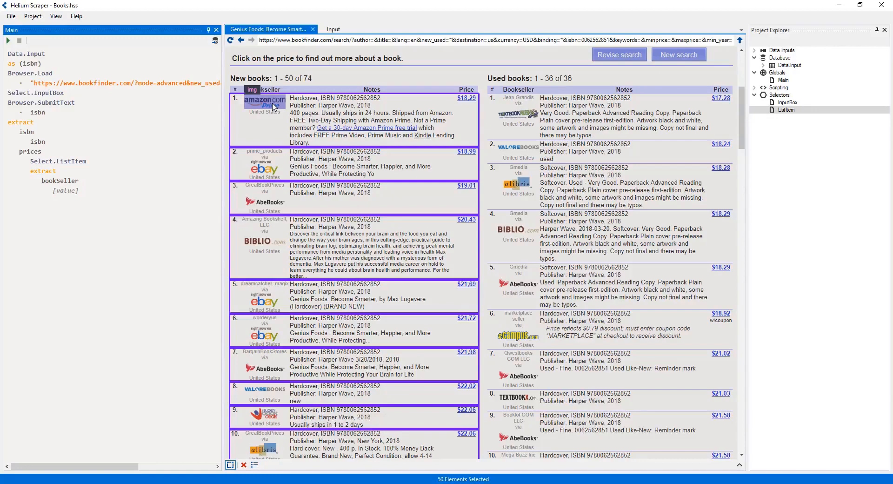
Step: Sample the Amazon and eBay logos and fill bookSeller with a Select.BookSeller step
{"action": "left_click", "coordinate": [265, 168]}
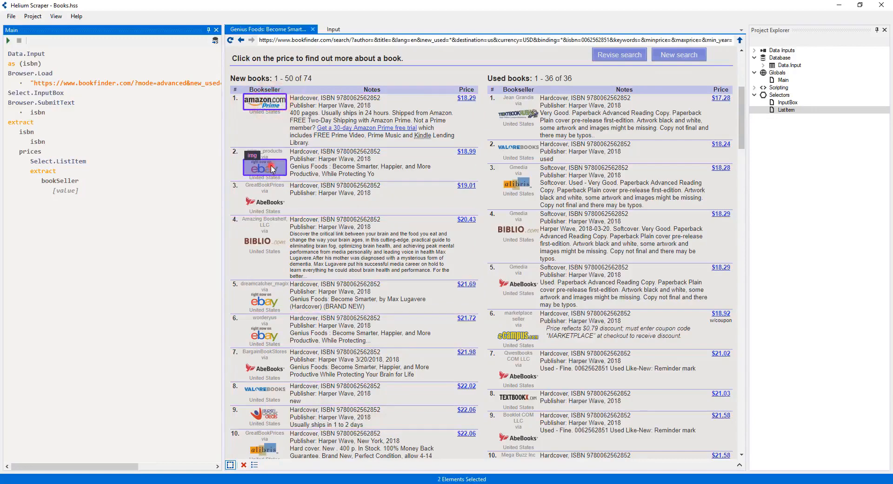
{"action": "left_click", "coordinate": [264, 201]}
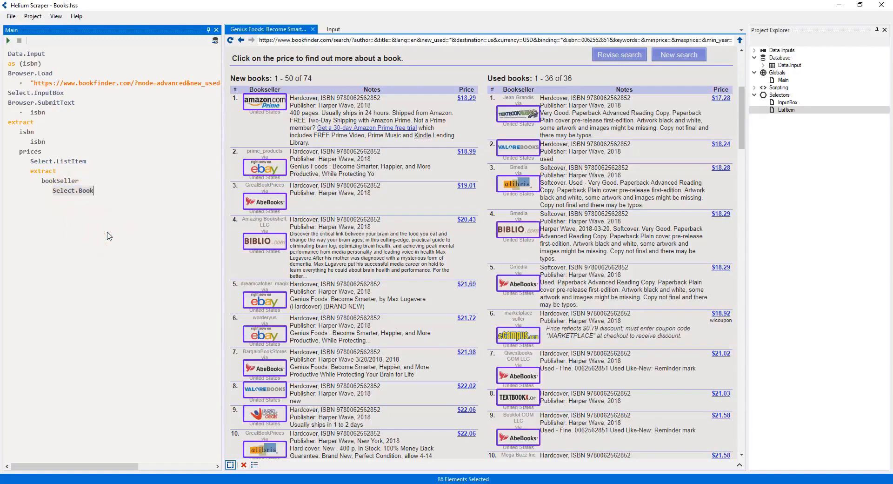
{"action": "type", "text": "Seller"}
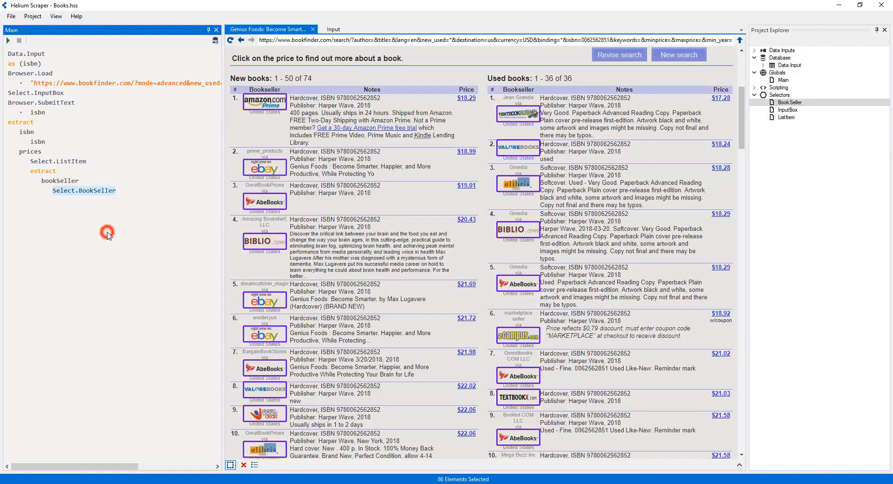
{"action": "mouse_move", "coordinate": [107, 234]}
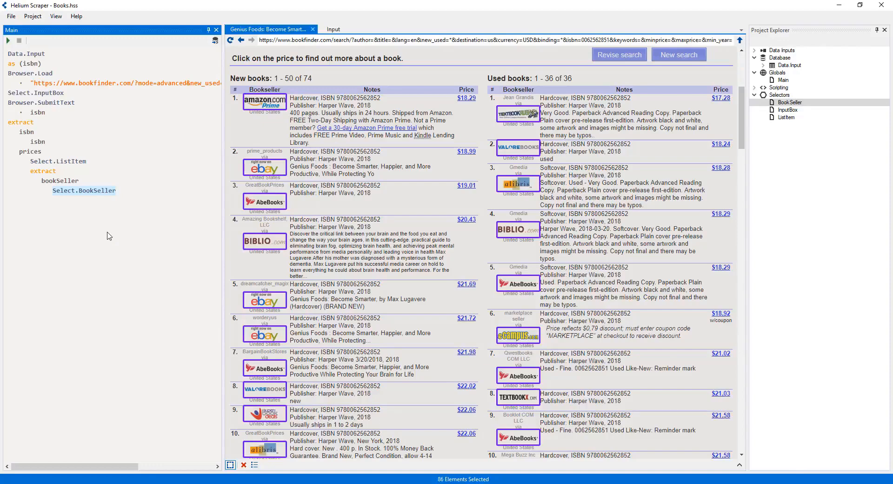
{"action": "right_click", "coordinate": [42, 170]}
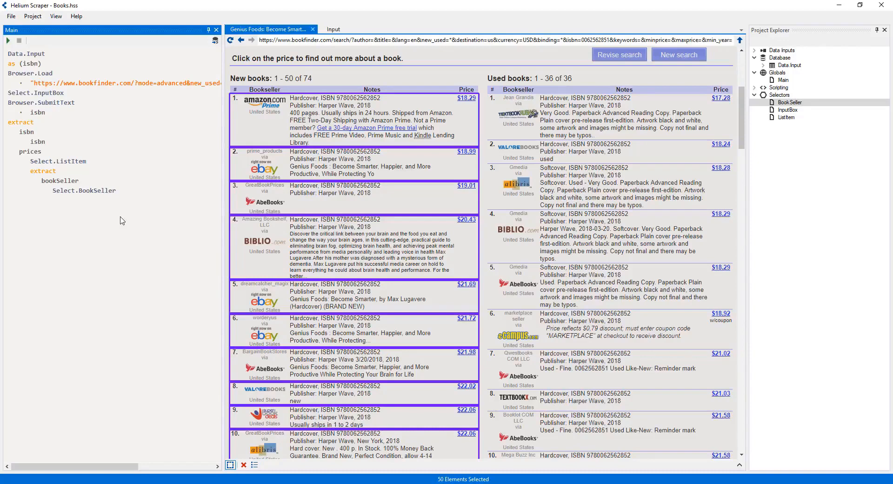
{"action": "mouse_move", "coordinate": [114, 205]}
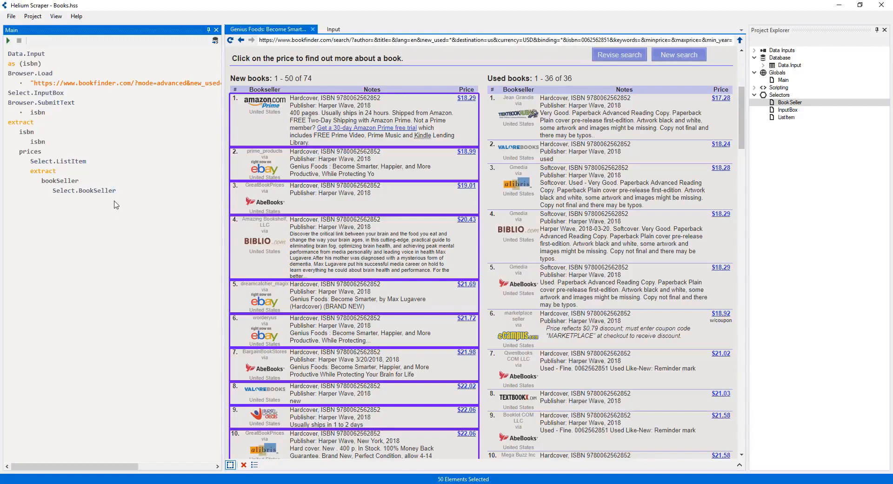
Step: Preview the BookSeller selector, then add a Gather.Attribute step reading each logo's title
{"action": "right_click", "coordinate": [83, 190]}
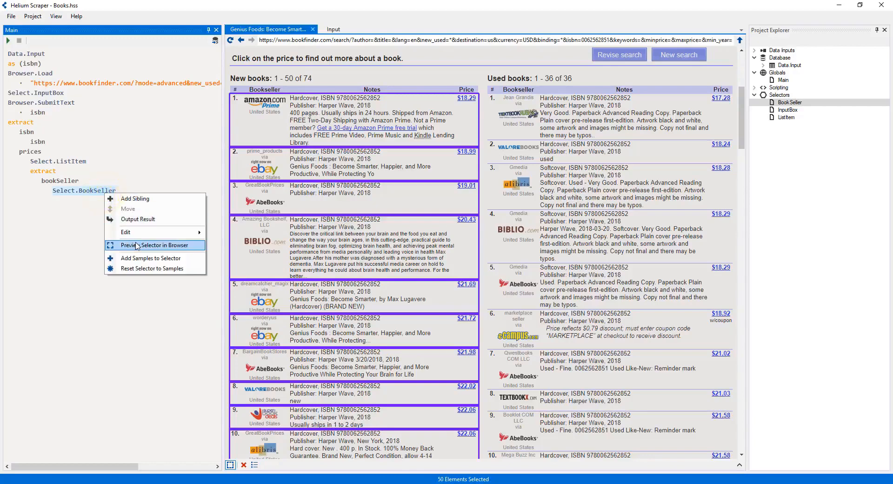
{"action": "left_click", "coordinate": [149, 244]}
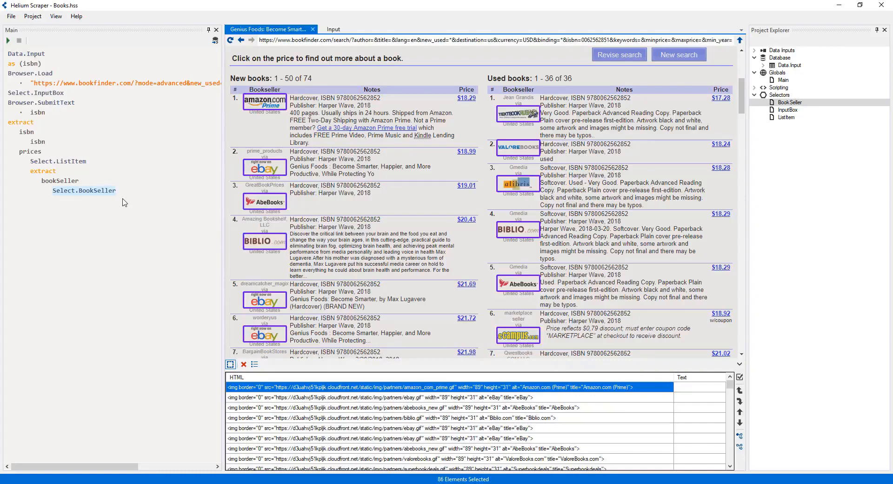
{"action": "right_click", "coordinate": [84, 191]}
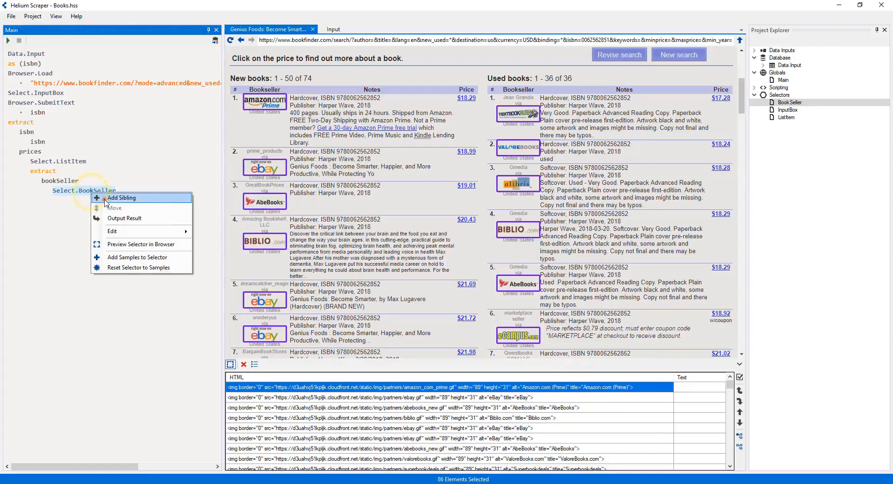
{"action": "left_click", "coordinate": [121, 198]}
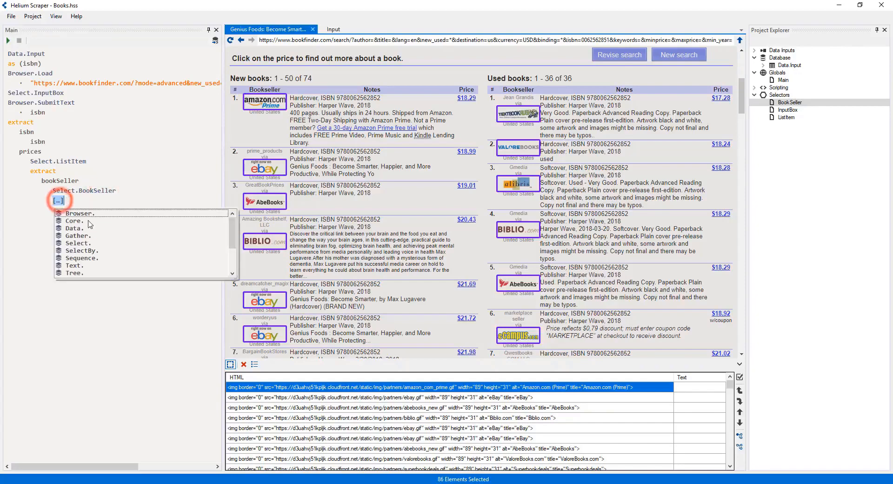
{"action": "left_click", "coordinate": [78, 235]}
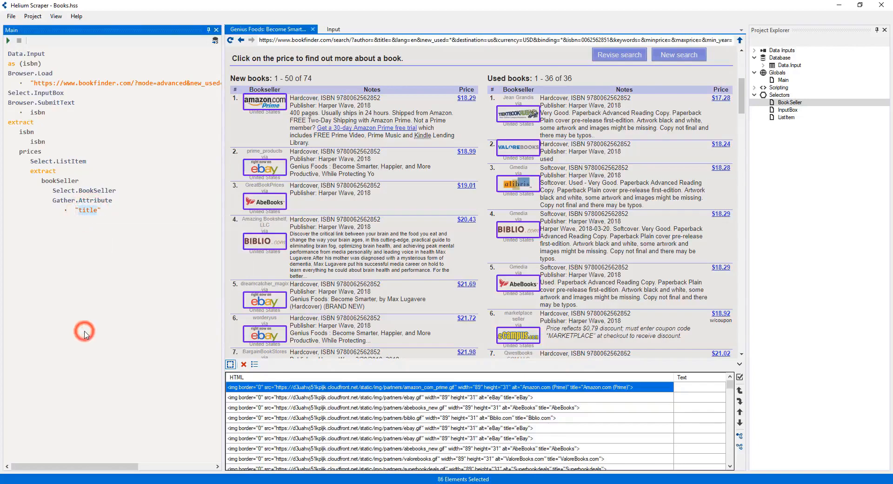
Step: Add a new price field alongside bookSeller in the nested extract
{"action": "right_click", "coordinate": [60, 180]}
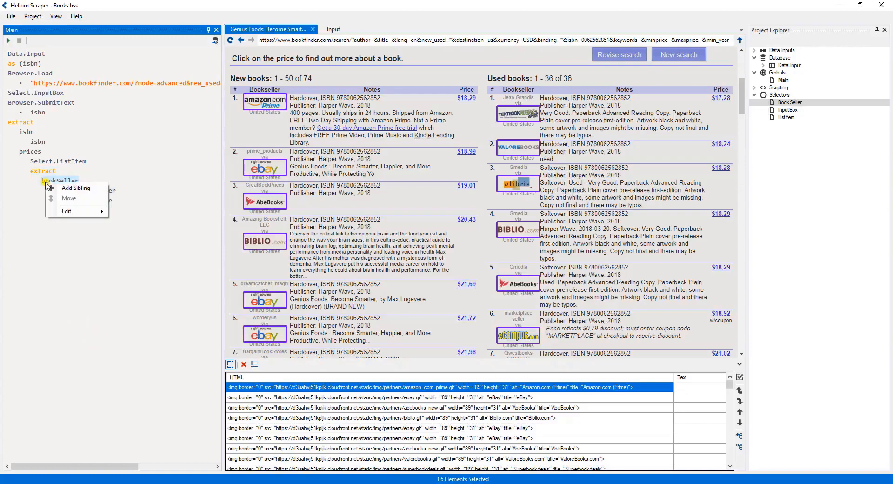
{"action": "left_click", "coordinate": [76, 188]}
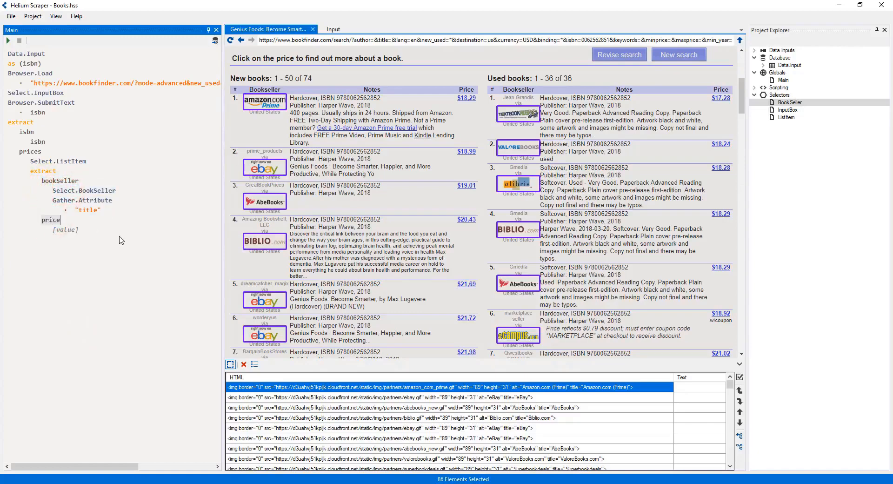
Step: Sample several listed prices and build a new Price selector for the price field
{"action": "left_click", "coordinate": [65, 229]}
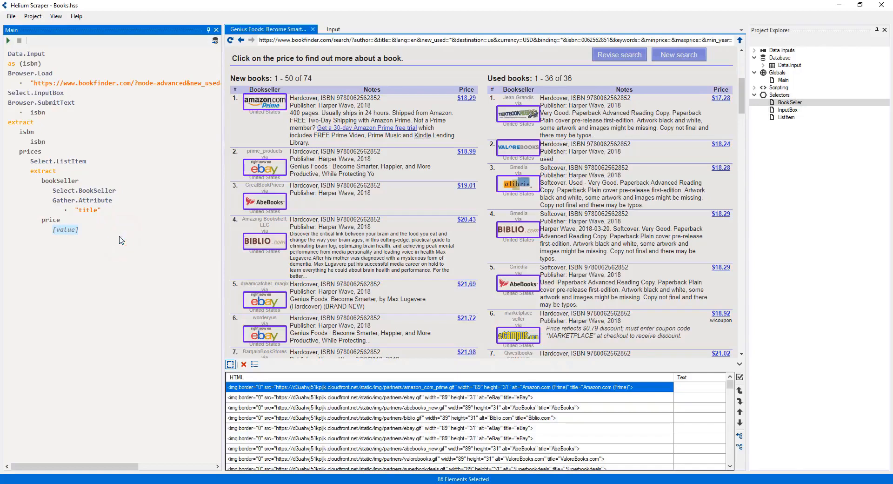
{"action": "left_click", "coordinate": [466, 98]}
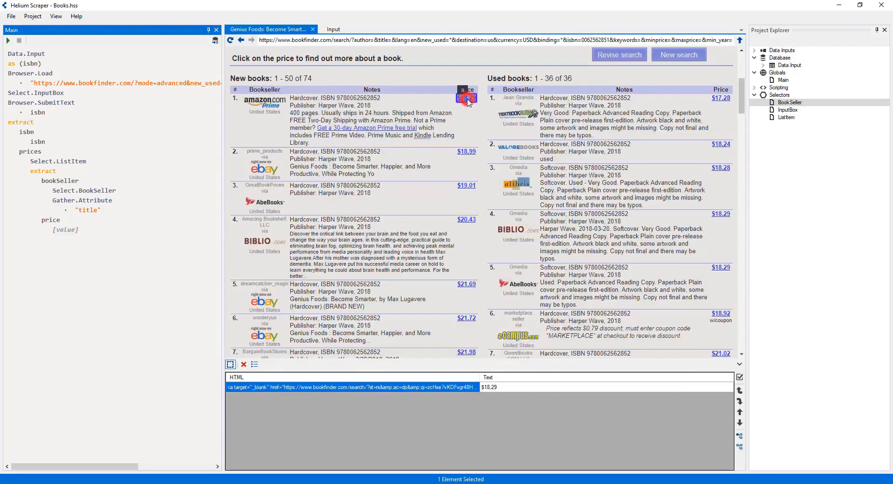
{"action": "left_click", "coordinate": [466, 185]}
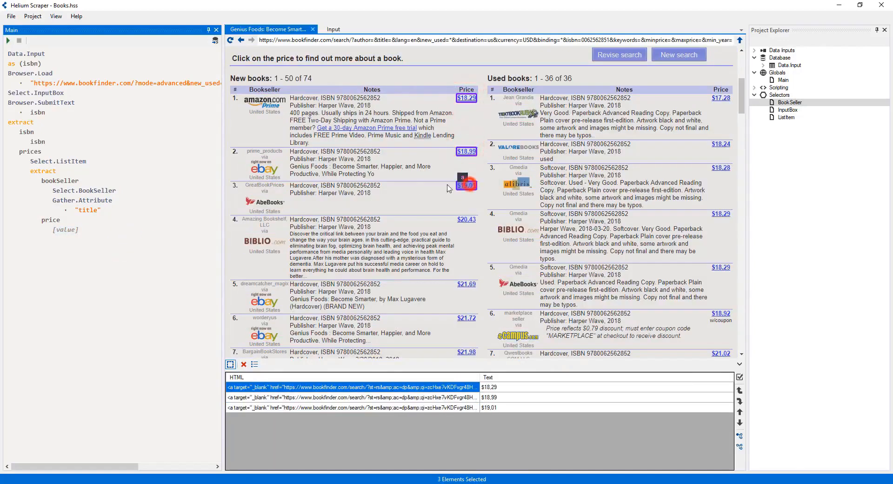
{"action": "right_click", "coordinate": [65, 229]}
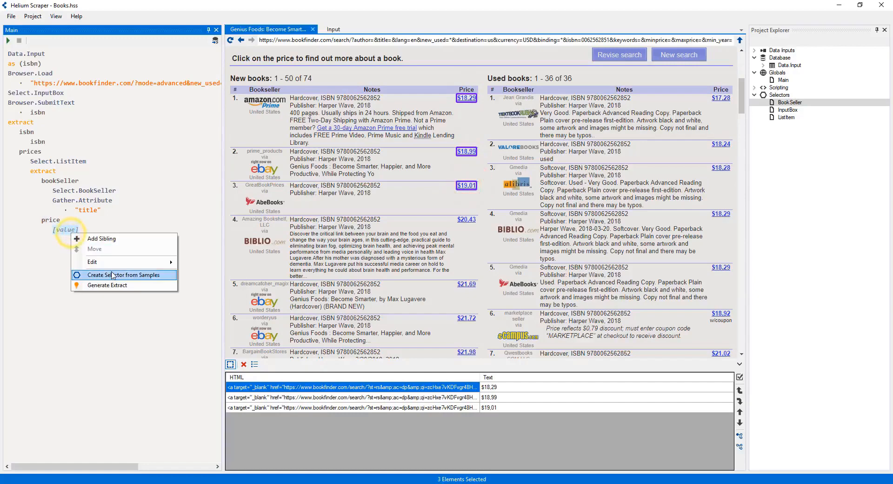
{"action": "left_click", "coordinate": [123, 275]}
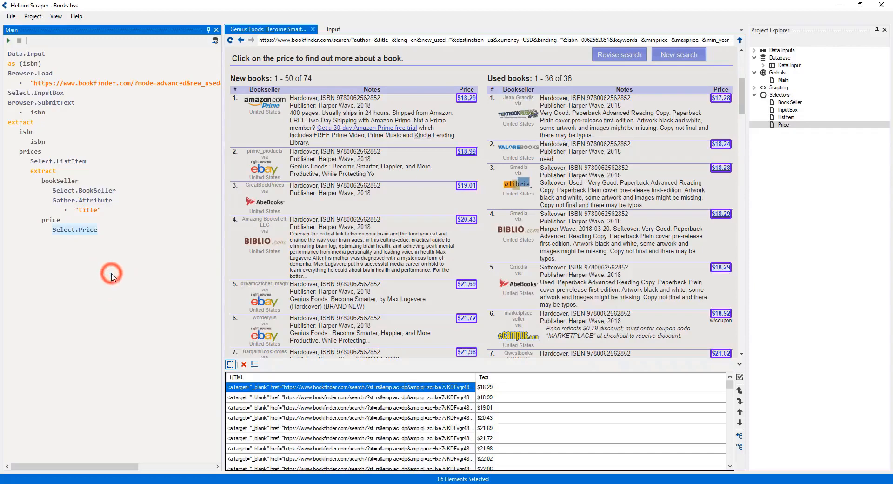
{"action": "mouse_move", "coordinate": [111, 274]}
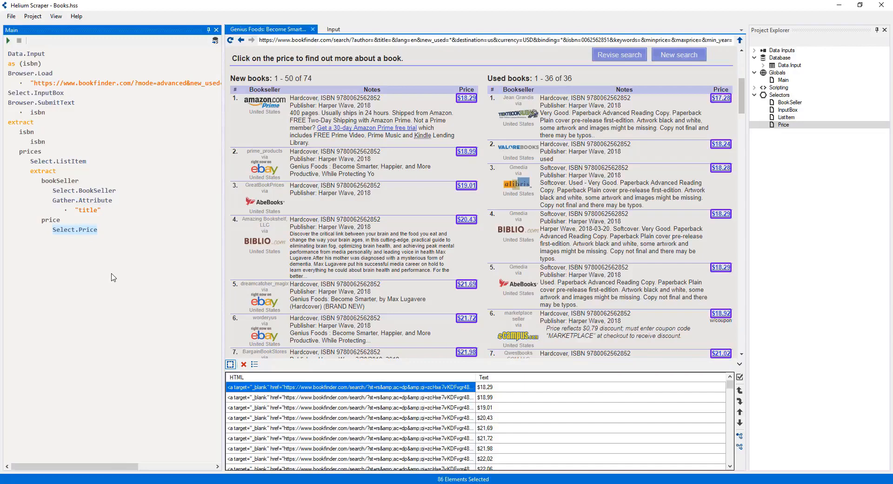
Step: Follow Select.Price with a Gather.Number step so each price is read as a number
{"action": "right_click", "coordinate": [75, 228]}
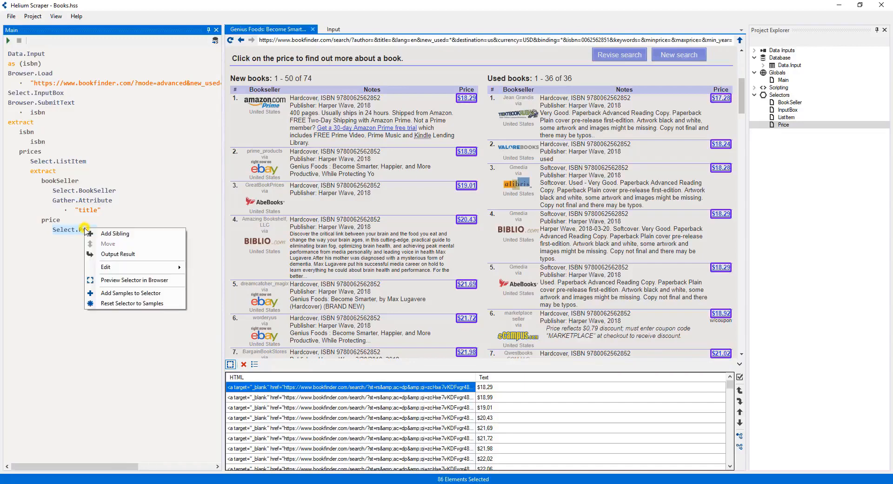
{"action": "left_click", "coordinate": [106, 268]}
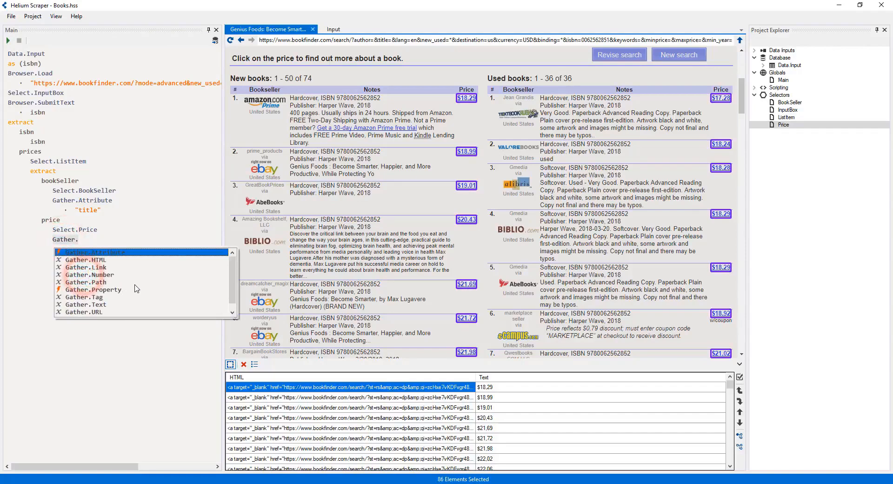
{"action": "left_click", "coordinate": [89, 274]}
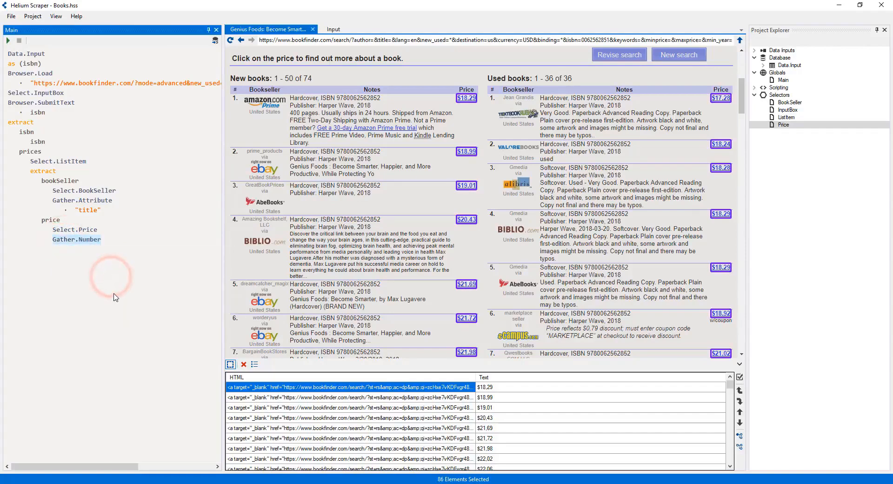
Step: Add a link field after price that reuses Select.Price and gathers each offer's link
{"action": "right_click", "coordinate": [51, 220]}
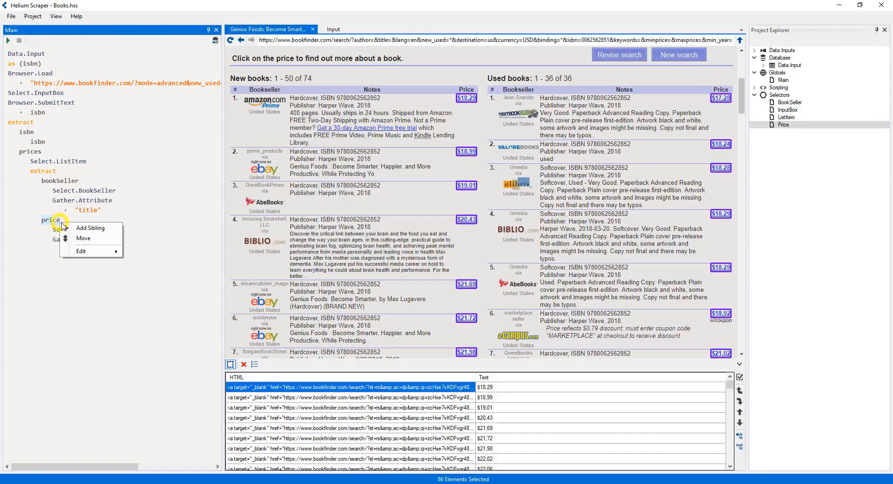
{"action": "left_click", "coordinate": [91, 227]}
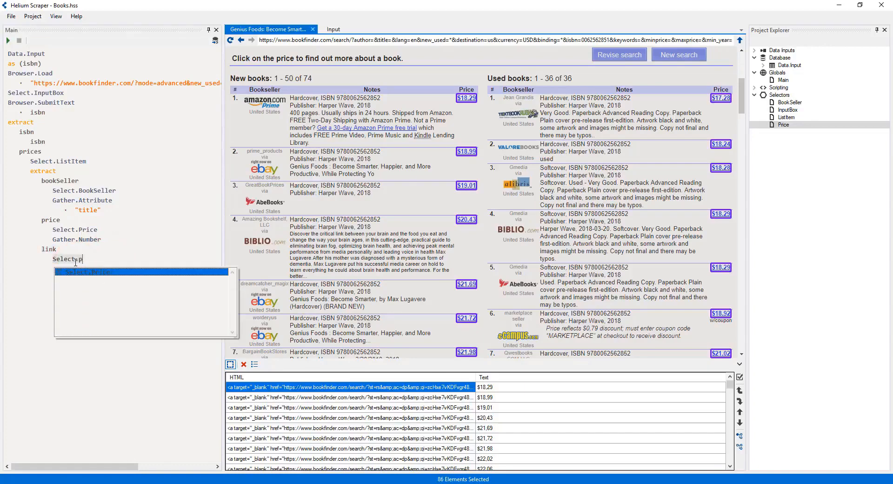
{"action": "left_click", "coordinate": [86, 272]}
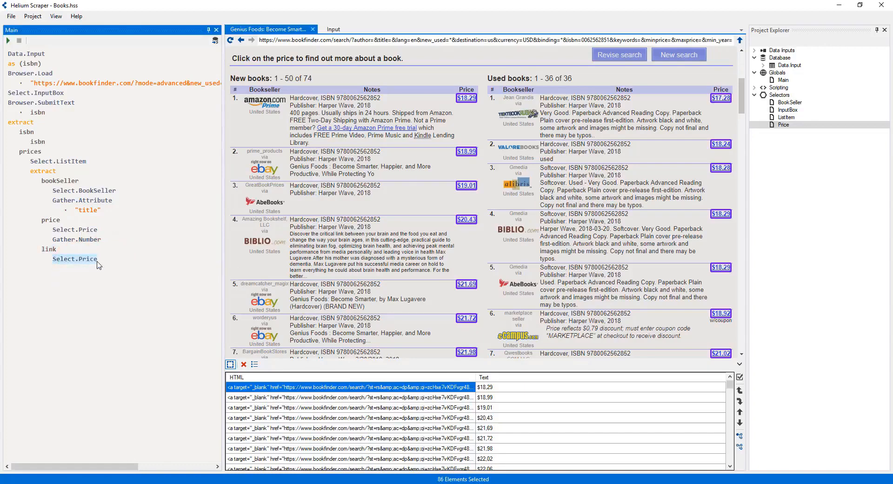
{"action": "left_click", "coordinate": [74, 269]}
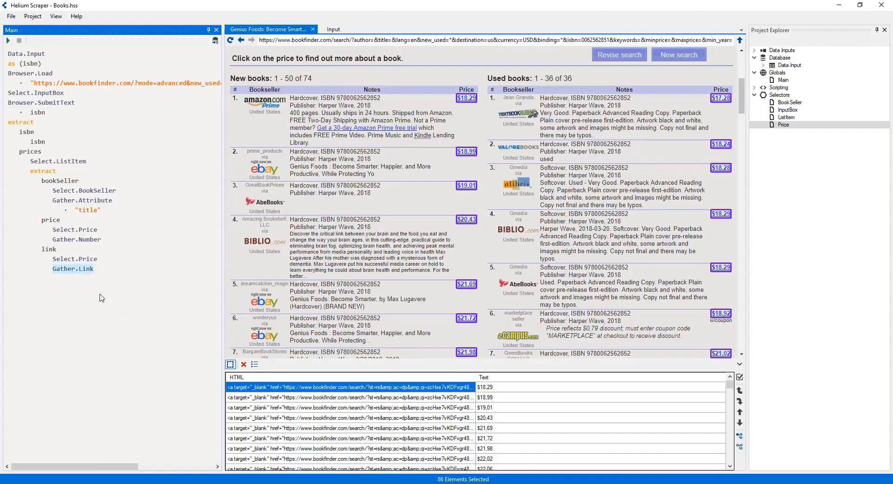
{"action": "mouse_move", "coordinate": [8, 40]}
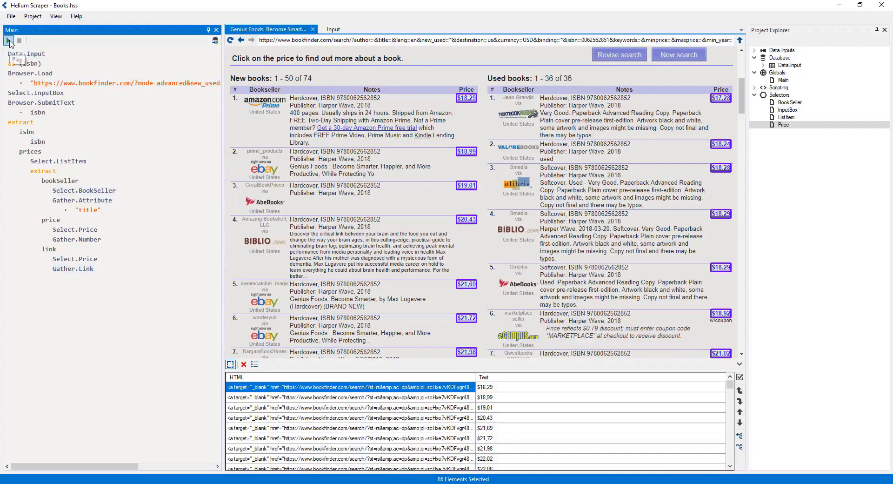
Step: Run the Main script over all ISBNs and view the resulting Main table of 35 rows
{"action": "left_click", "coordinate": [10, 40]}
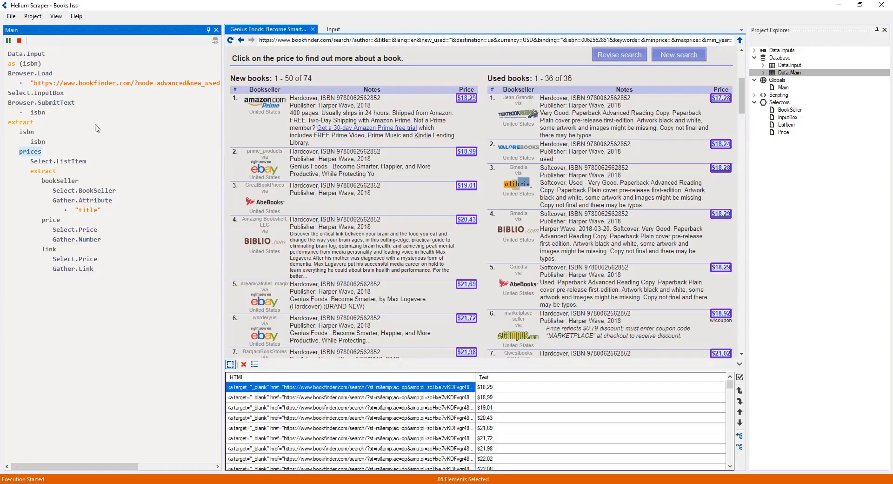
{"action": "left_click", "coordinate": [56, 16]}
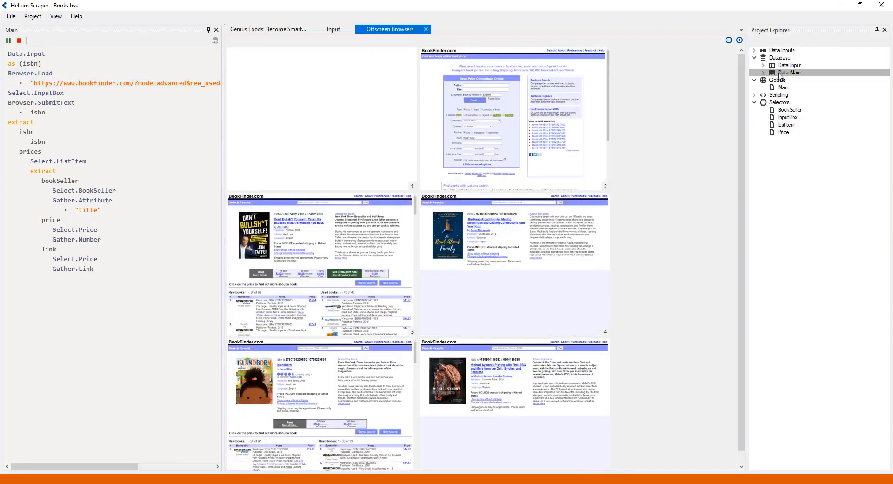
{"action": "left_click", "coordinate": [763, 72]}
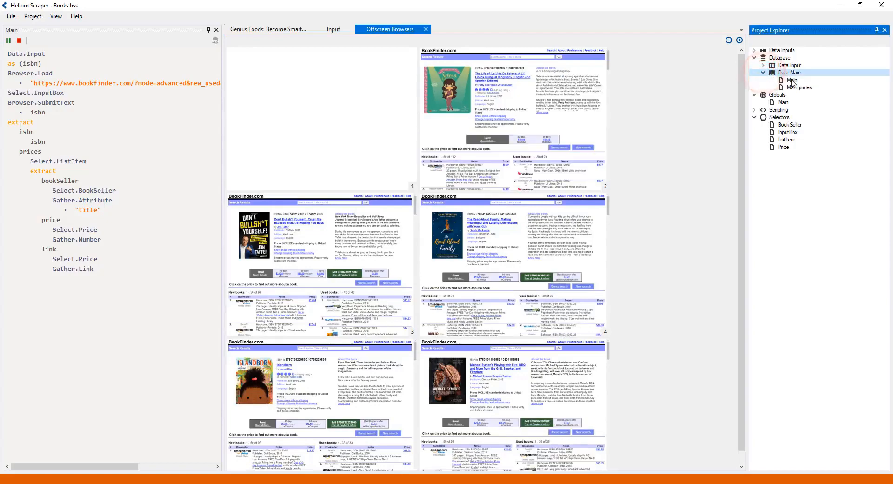
{"action": "double_click", "coordinate": [792, 80]}
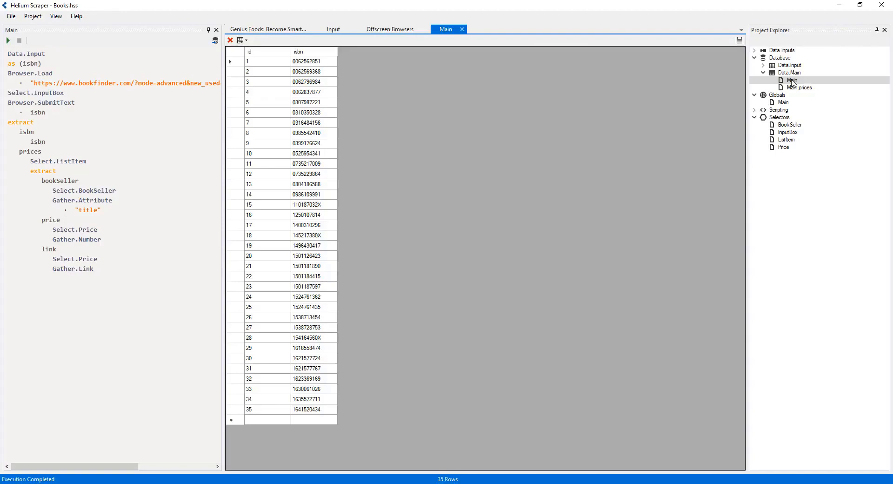
{"action": "mouse_move", "coordinate": [796, 92]}
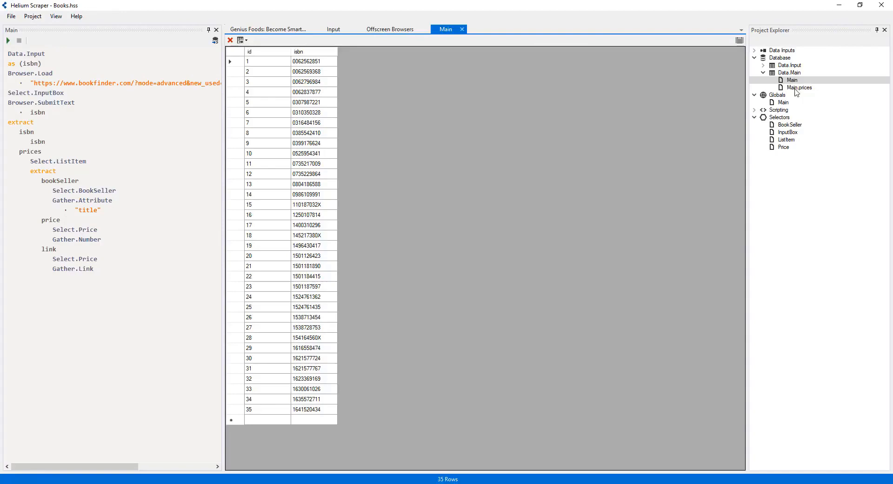
Step: View the 1698-row Main.prices table, then join Data.Main tables into one isbn, bookSeller, price, link query
{"action": "double_click", "coordinate": [798, 88]}
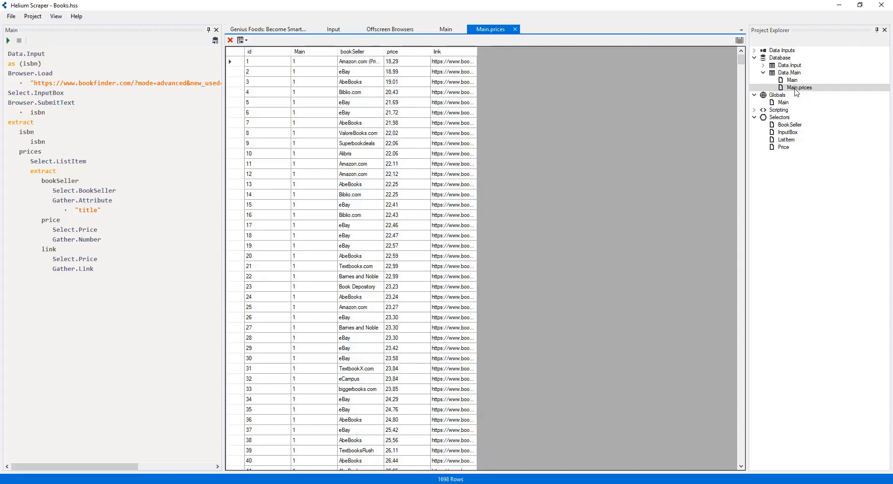
{"action": "left_click", "coordinate": [791, 73]}
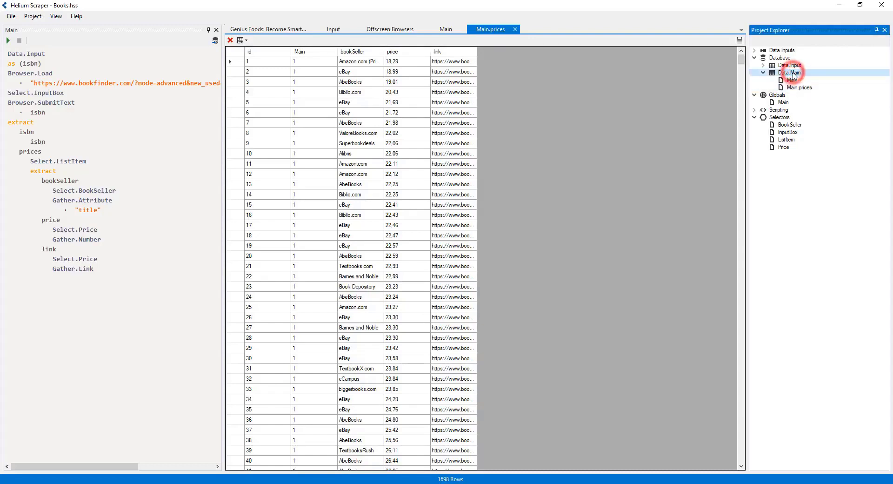
{"action": "right_click", "coordinate": [791, 73]}
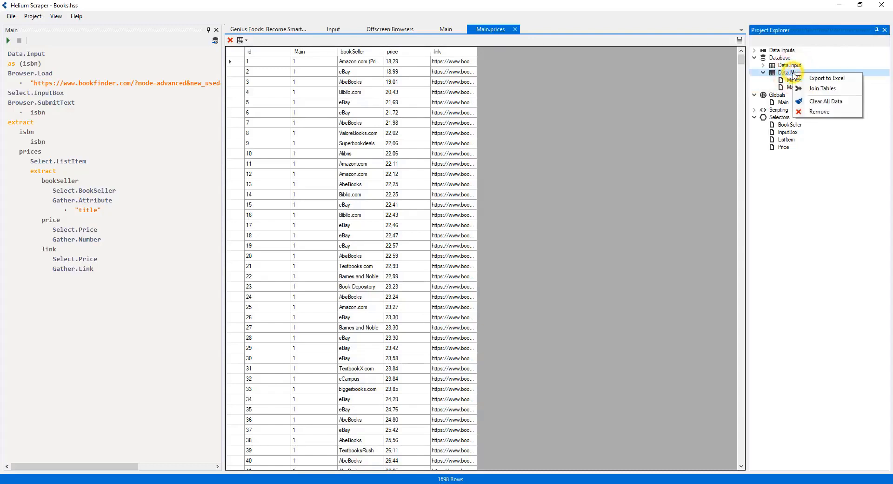
{"action": "mouse_move", "coordinate": [822, 89]}
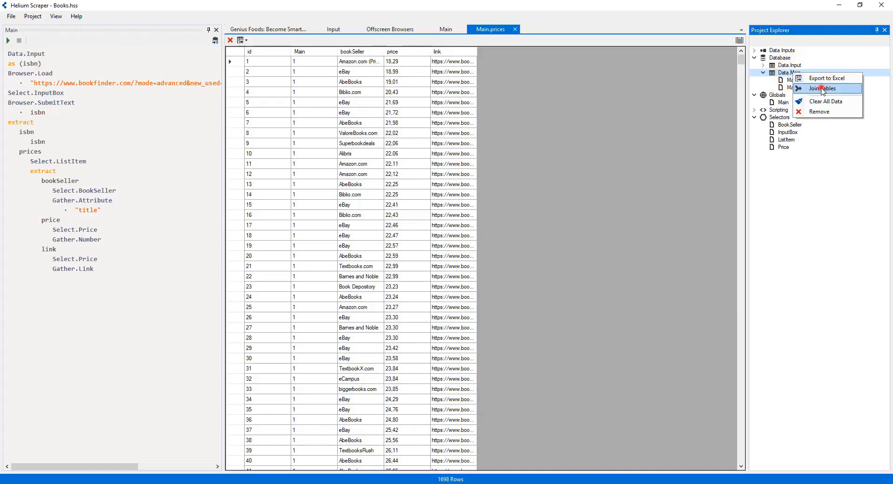
{"action": "left_click", "coordinate": [824, 88]}
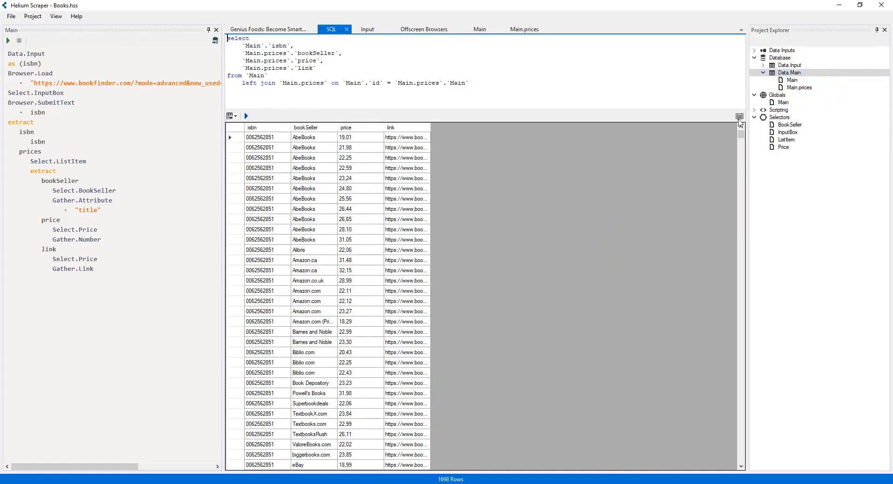